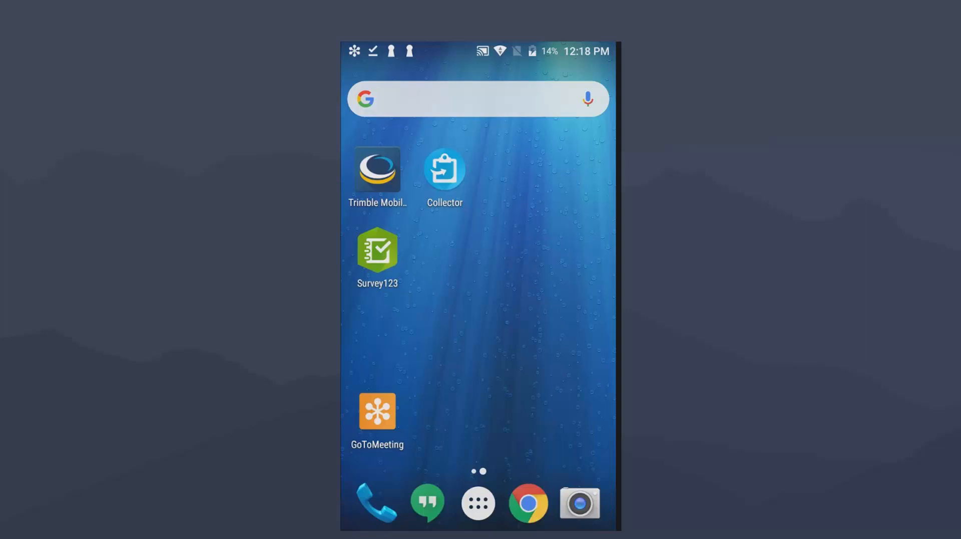
- Launch Trimble Mobile Manager and focus the sign-in Email address field
left_click(377, 170)
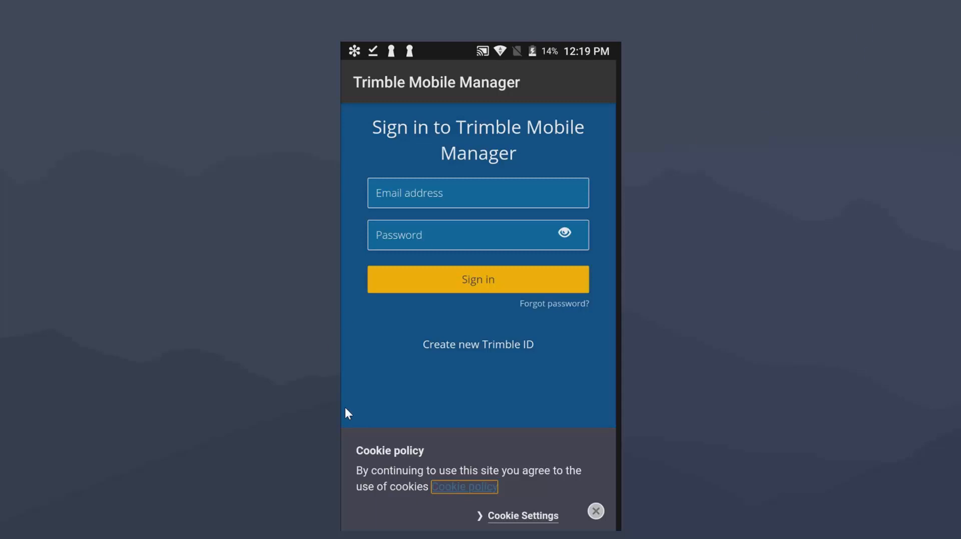
mouse_move(484, 357)
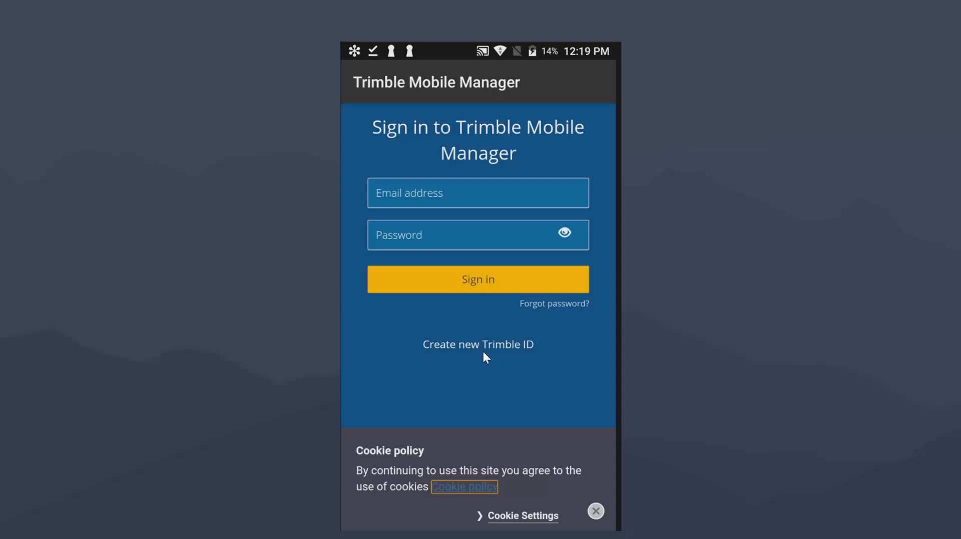
mouse_move(485, 358)
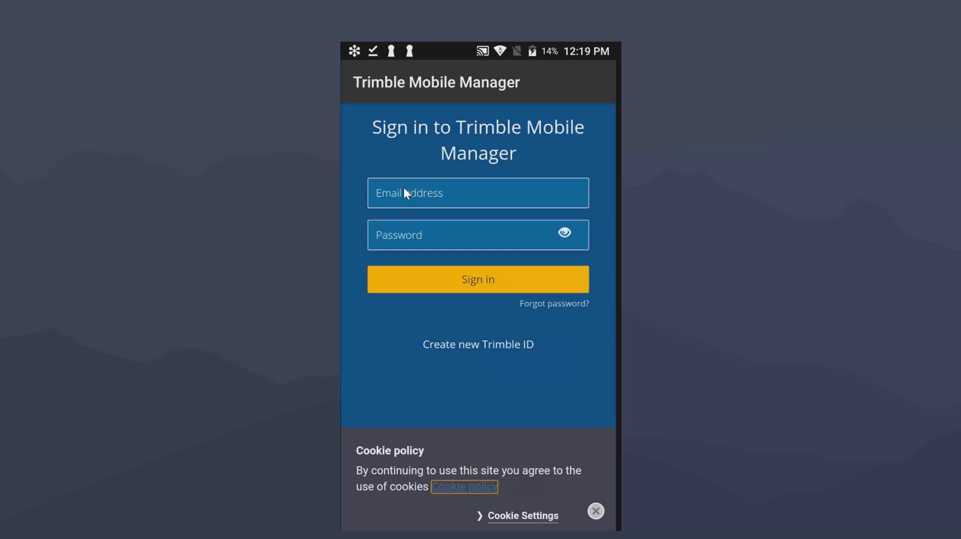
mouse_move(405, 193)
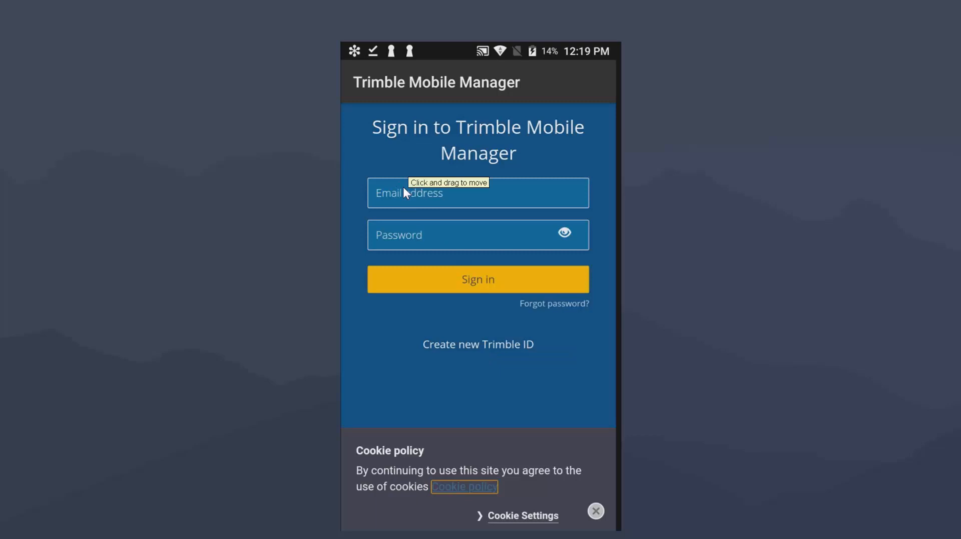
left_click(477, 193)
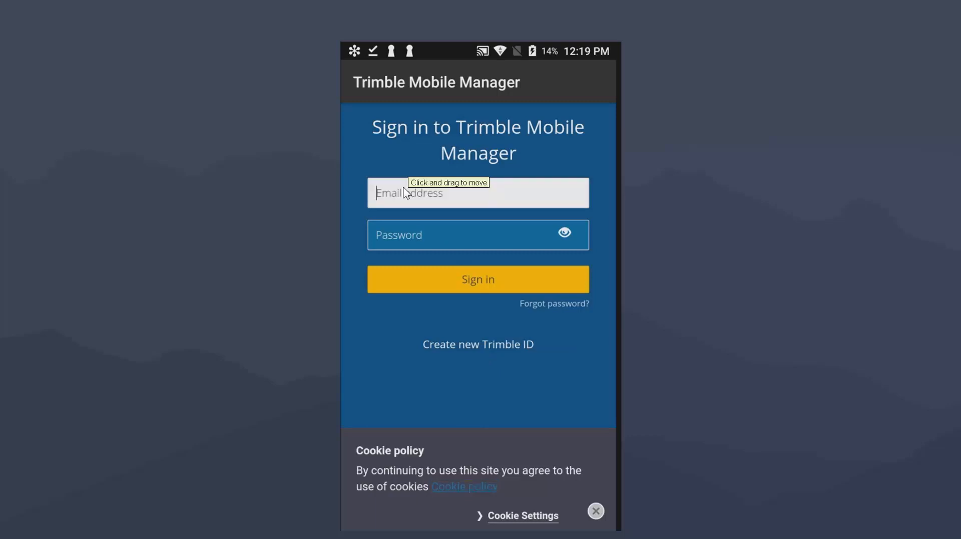
left_click(478, 193)
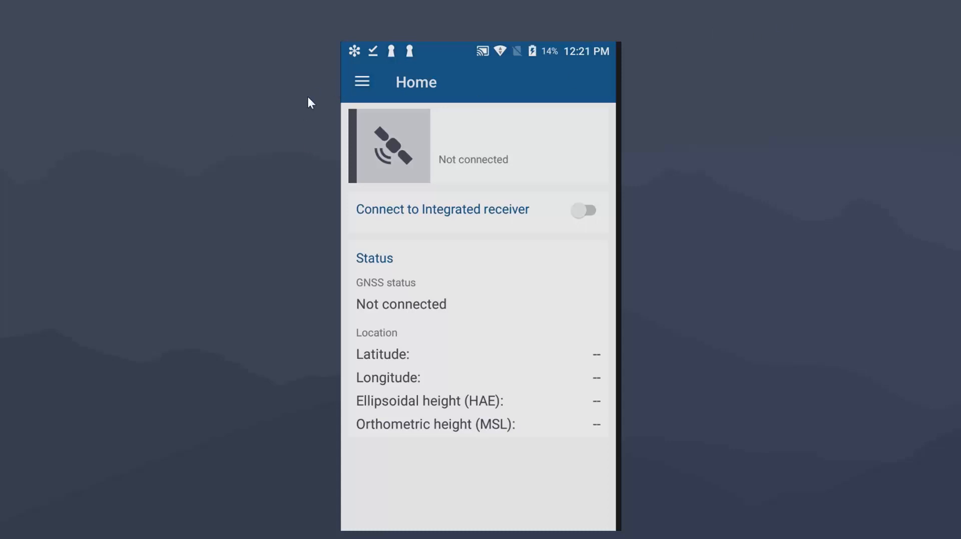
mouse_move(361, 92)
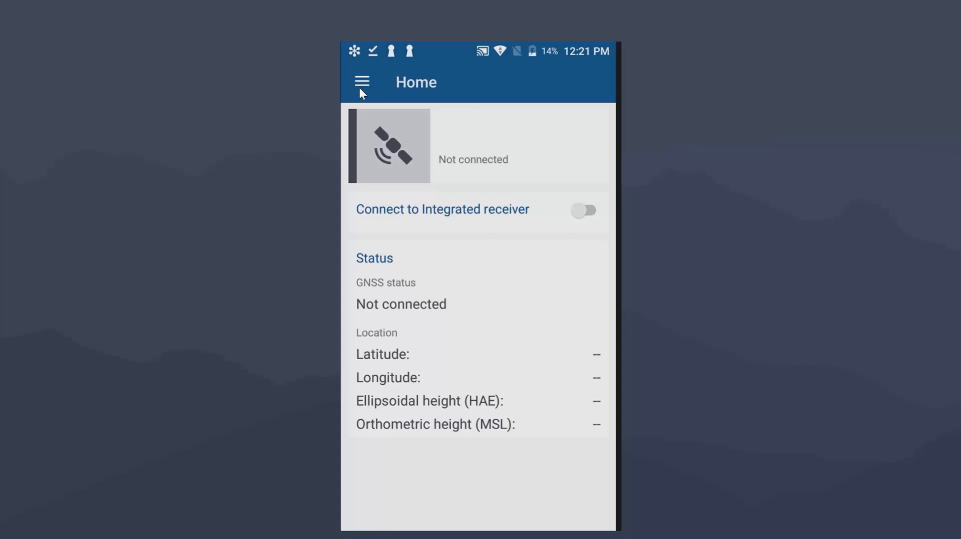
mouse_move(362, 82)
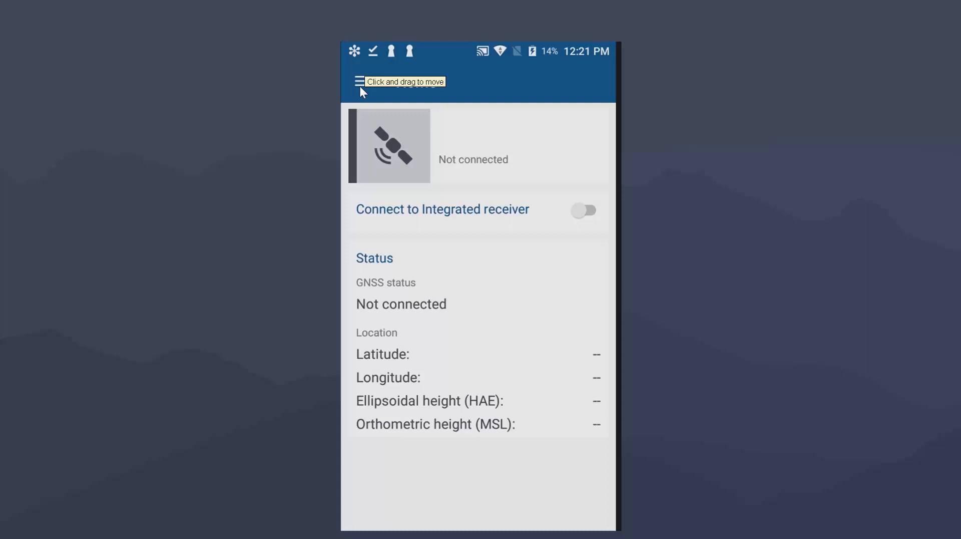
- Show the navigation drawer listing Position Source, GNSS Configuration and Application Settings
left_click(360, 80)
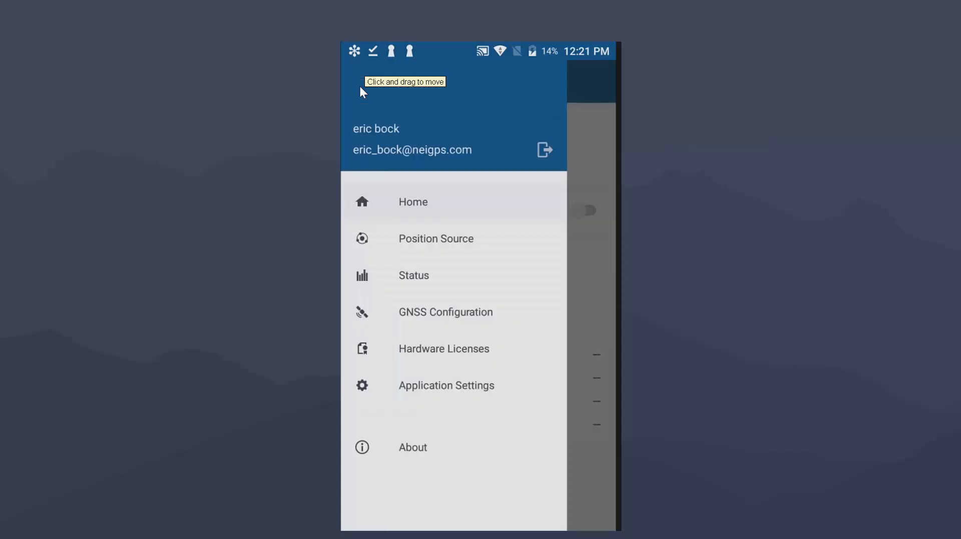
left_click(445, 312)
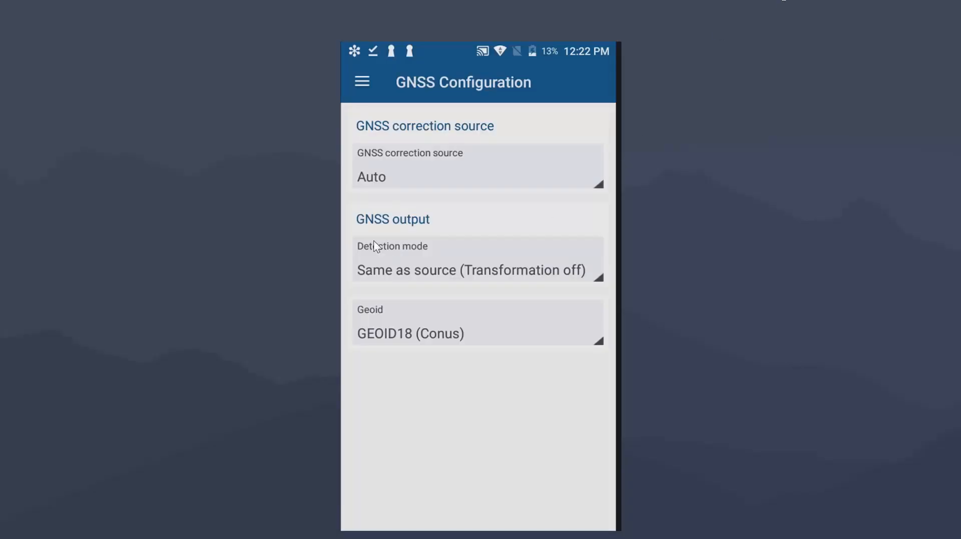
mouse_move(375, 245)
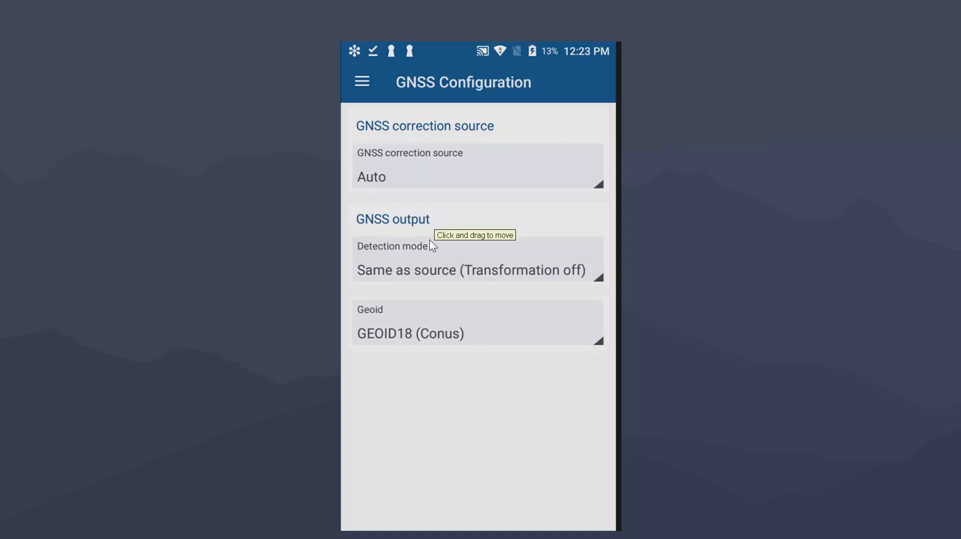
- Set detection mode to Select from list and choose the NAD83 (2011) reference frame
left_click(477, 269)
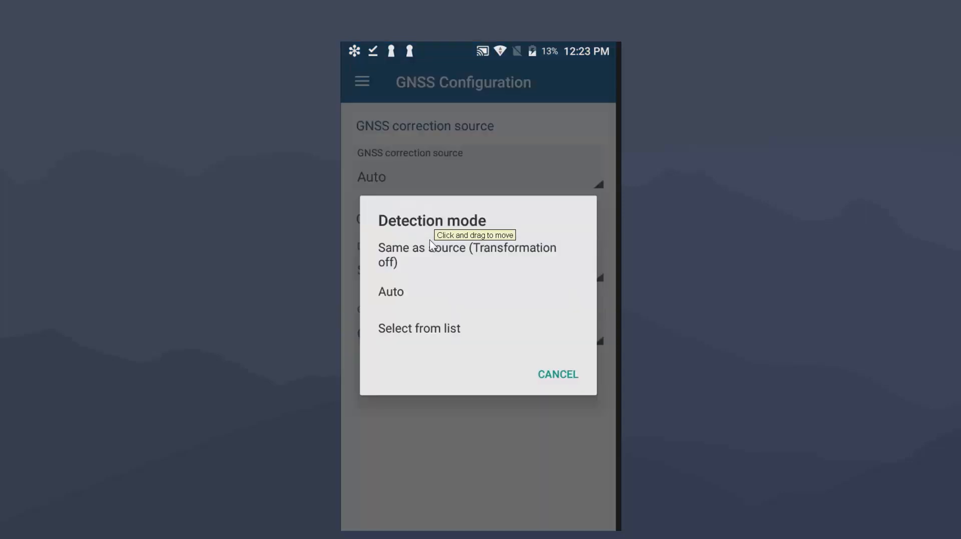
left_click(418, 328)
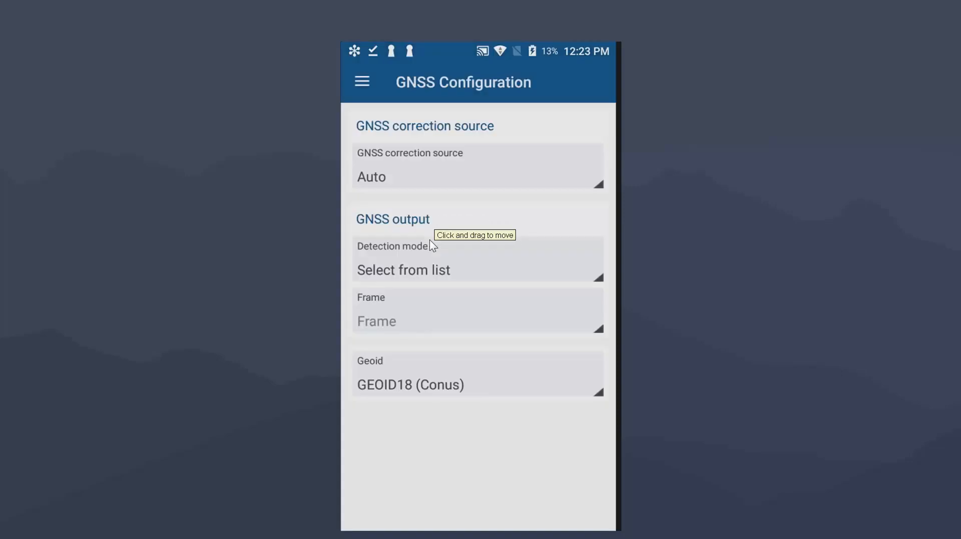
left_click(478, 320)
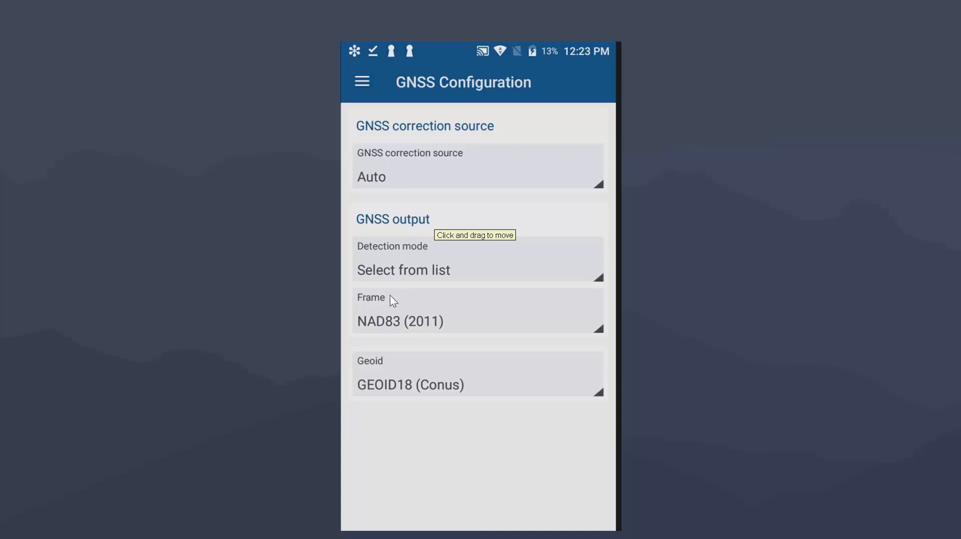
mouse_move(441, 372)
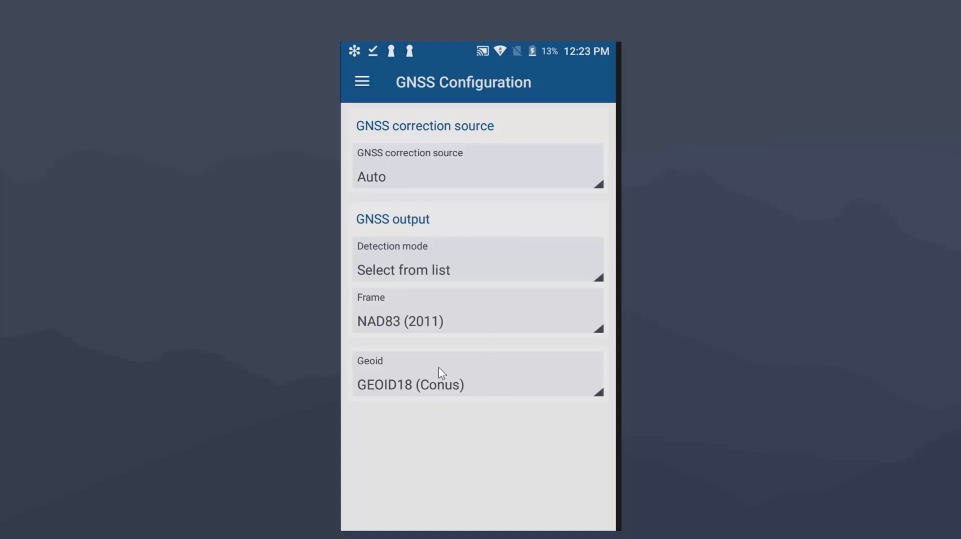
mouse_move(440, 372)
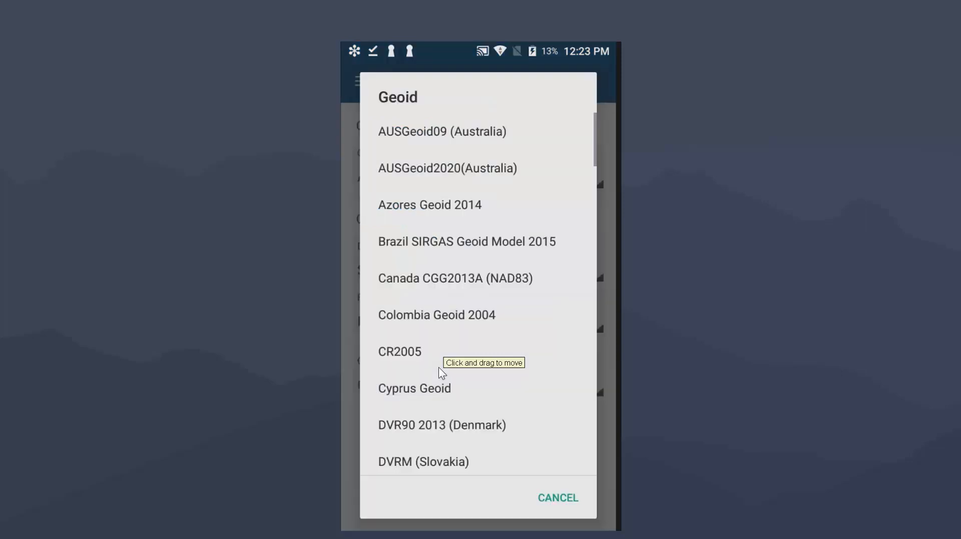
- Scroll down through the available geoid models looking for the right one
scroll("down", 3)
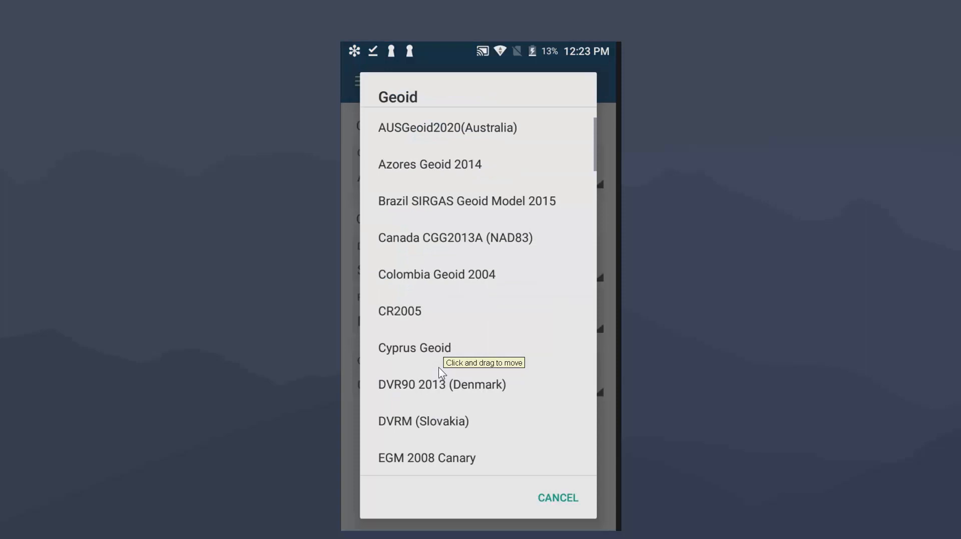
scroll("down", 3)
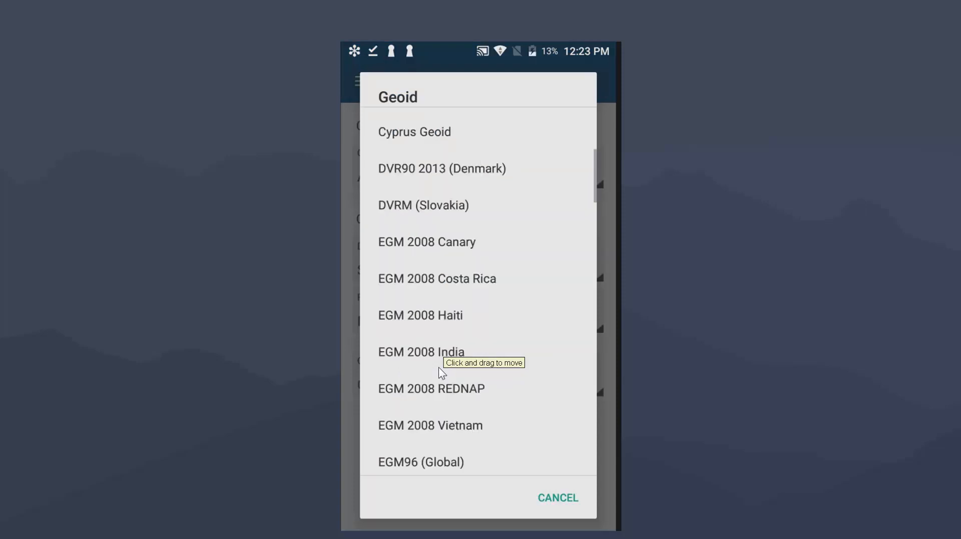
scroll("down", 3)
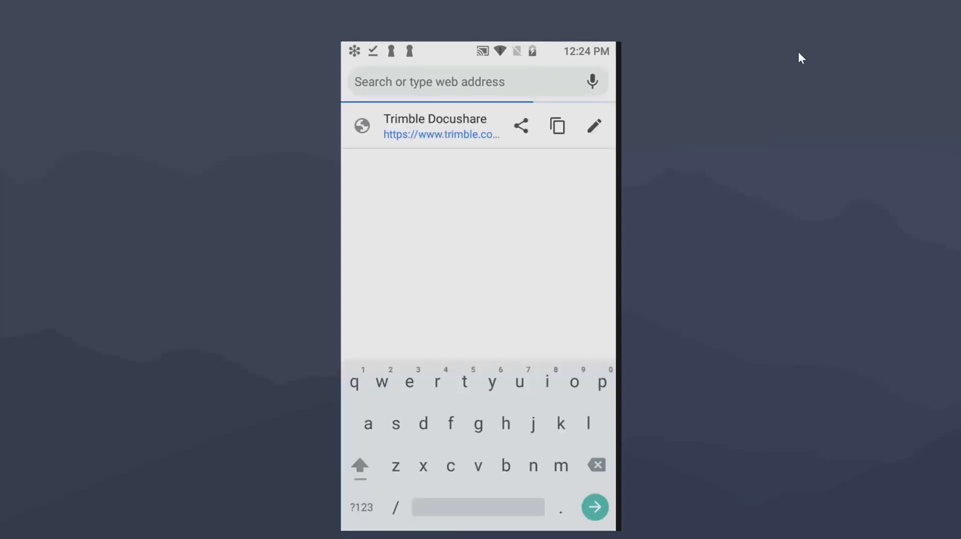
- Search Google for 'trimble geoid downloads'
type("trimble geoid downloads")
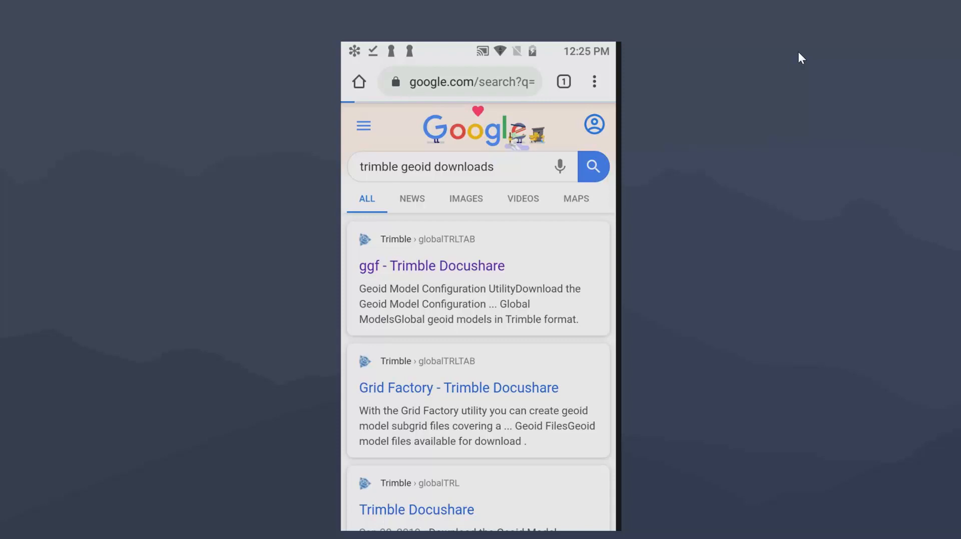
- Browse Trimble's Docushare Geoid Files page, expanding the Geoid 18 and Geoid 12B entries
left_click(415, 508)
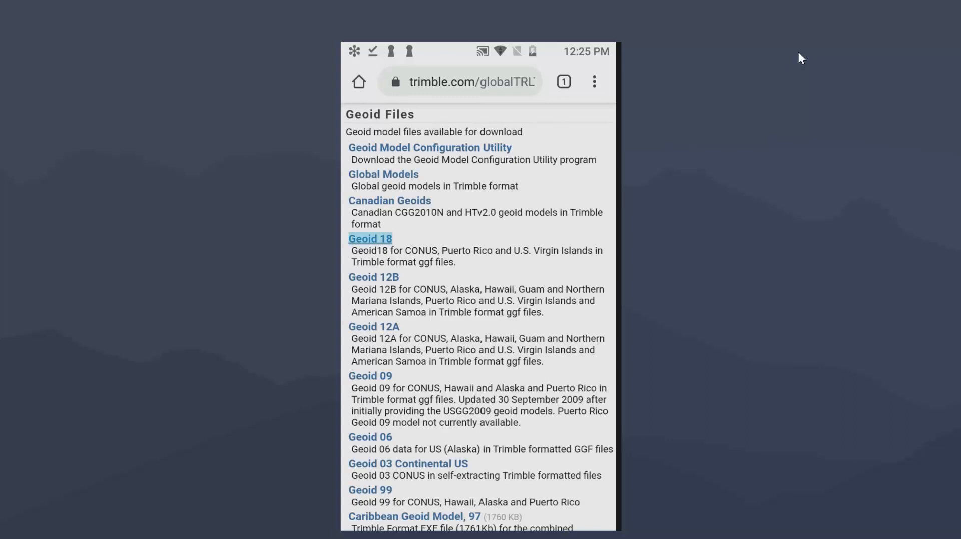
left_click(369, 238)
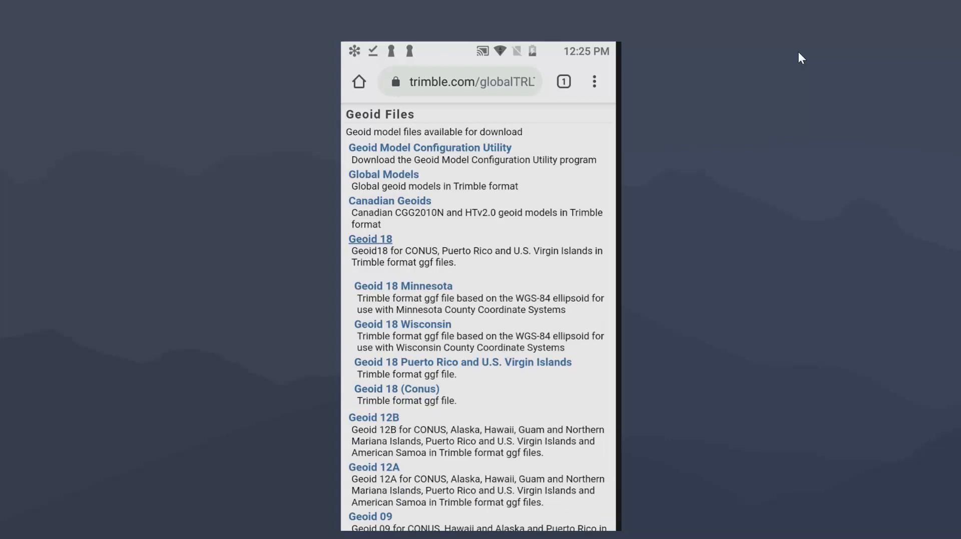
left_click(373, 417)
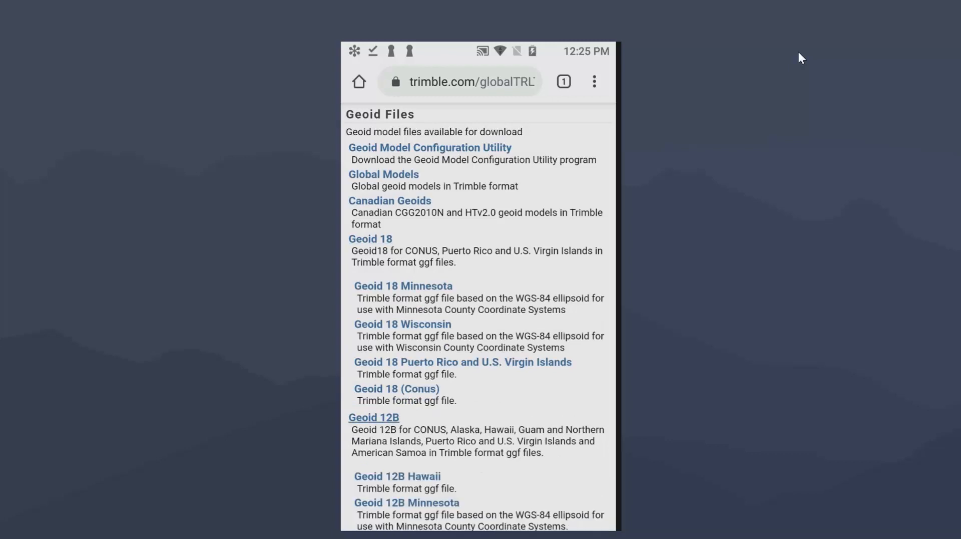
scroll("down", 3)
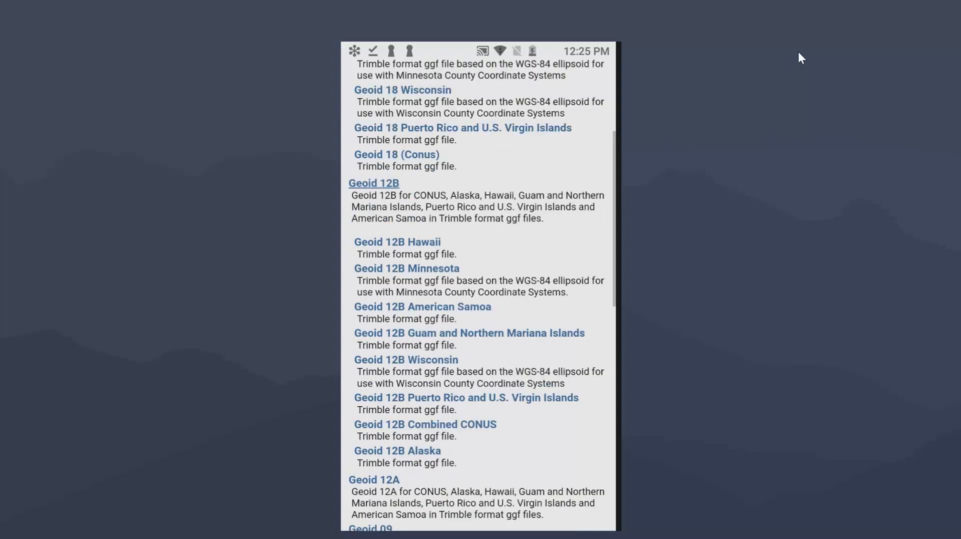
scroll("down", 3)
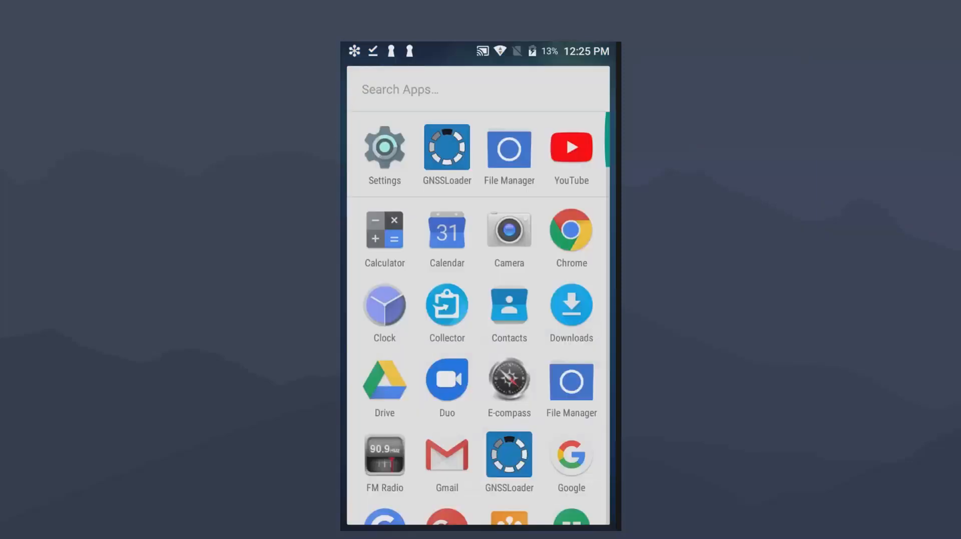
- Launch File Manager and go into the device's Download folder
left_click(508, 147)
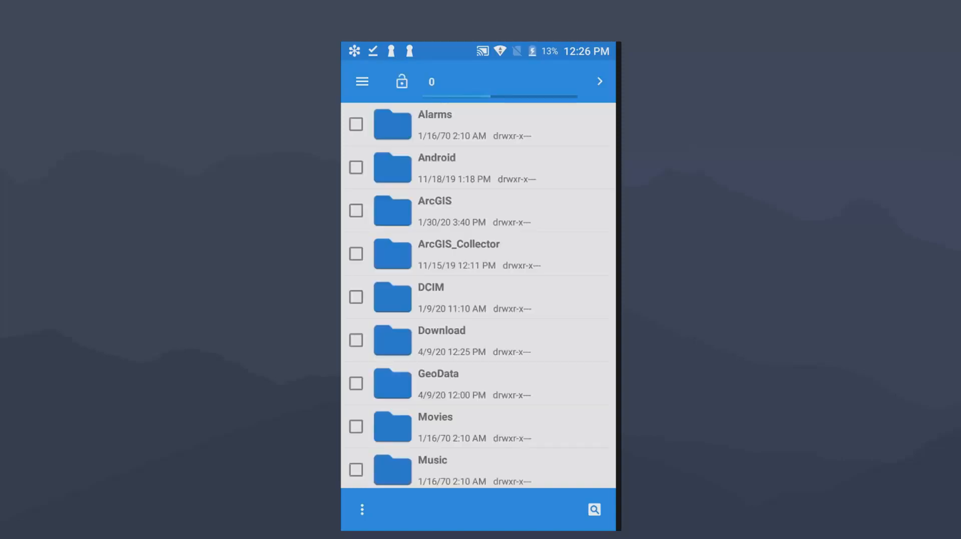
left_click(401, 81)
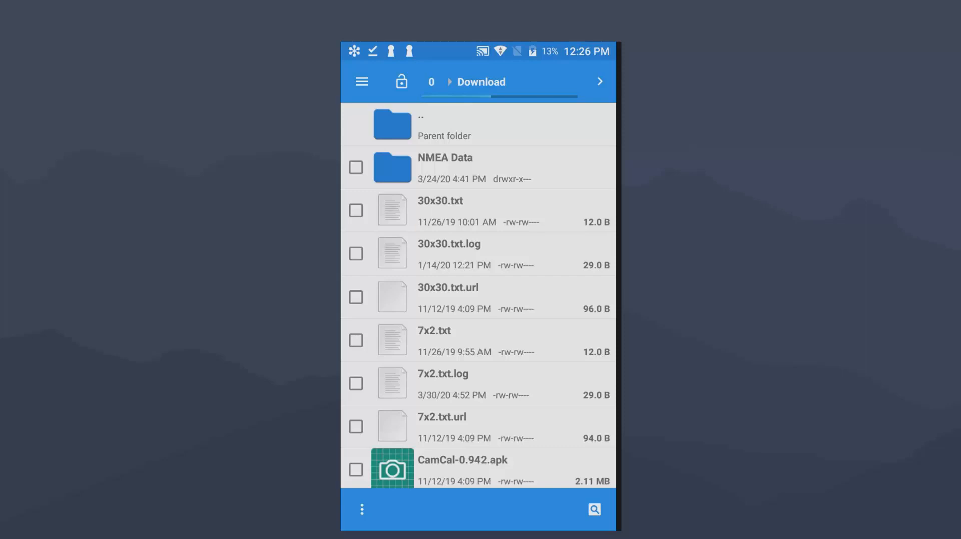
- Select the G12BUS.ggf geoid file in Download and return to the parent storage folder
scroll("down", 3)
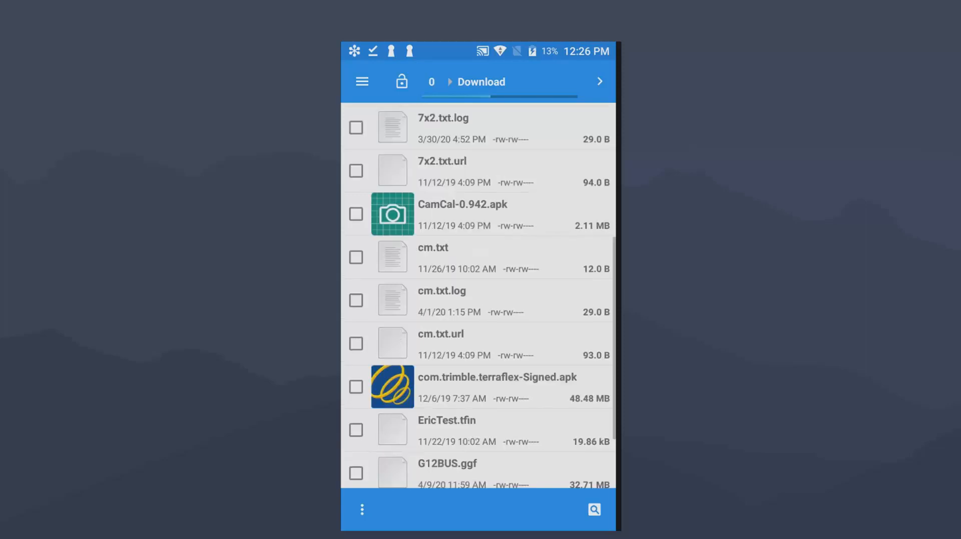
left_click(356, 393)
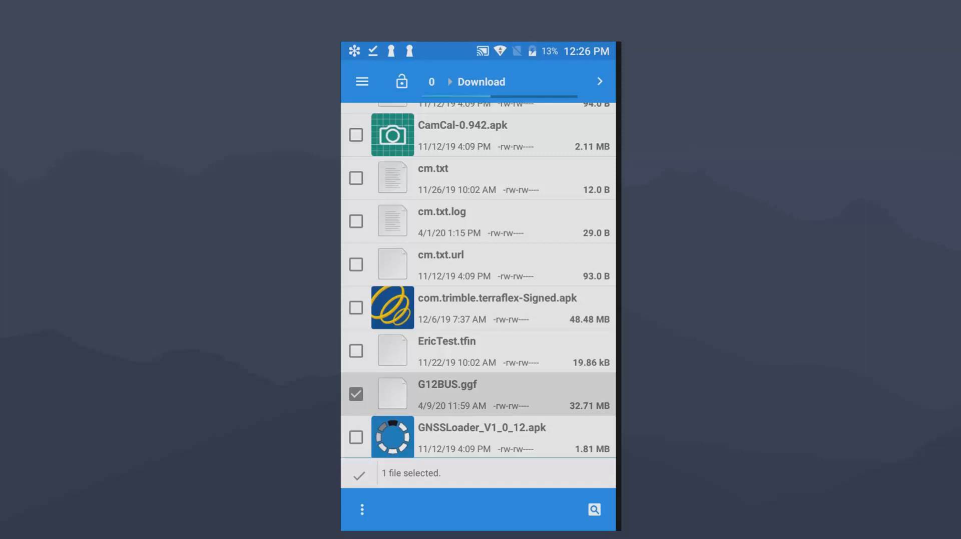
scroll("down", 3)
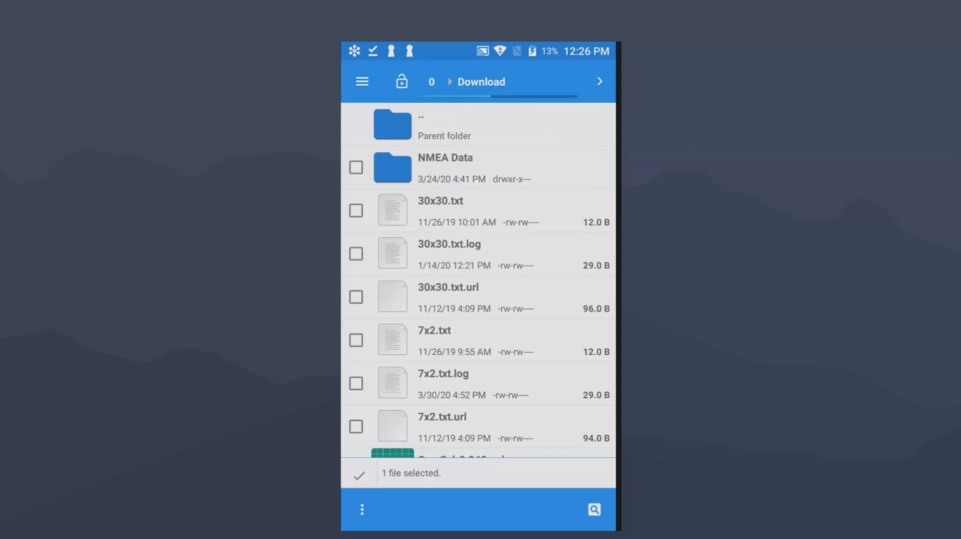
left_click(481, 81)
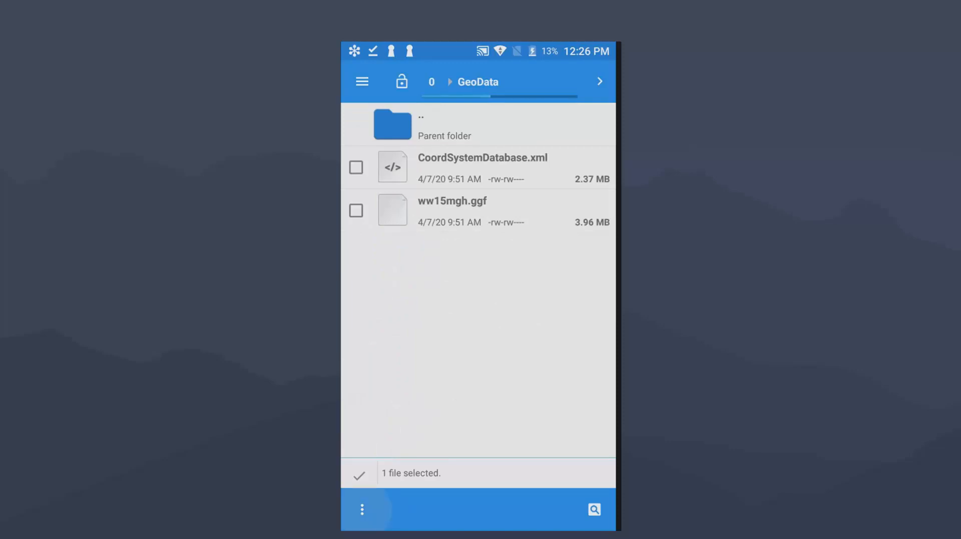
- Copy the selected G12BUS.ggf file into the GeoData folder via Copy selection here
left_click(362, 509)
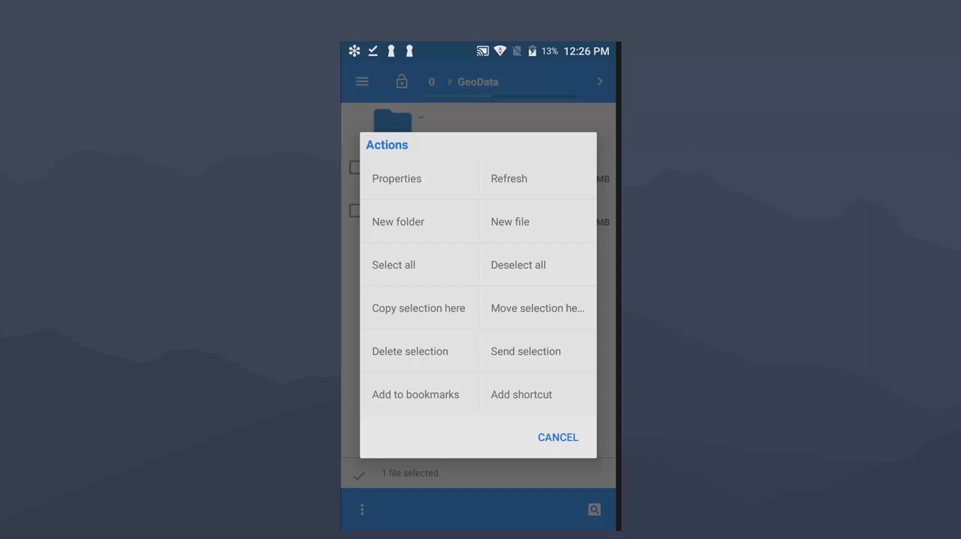
left_click(556, 437)
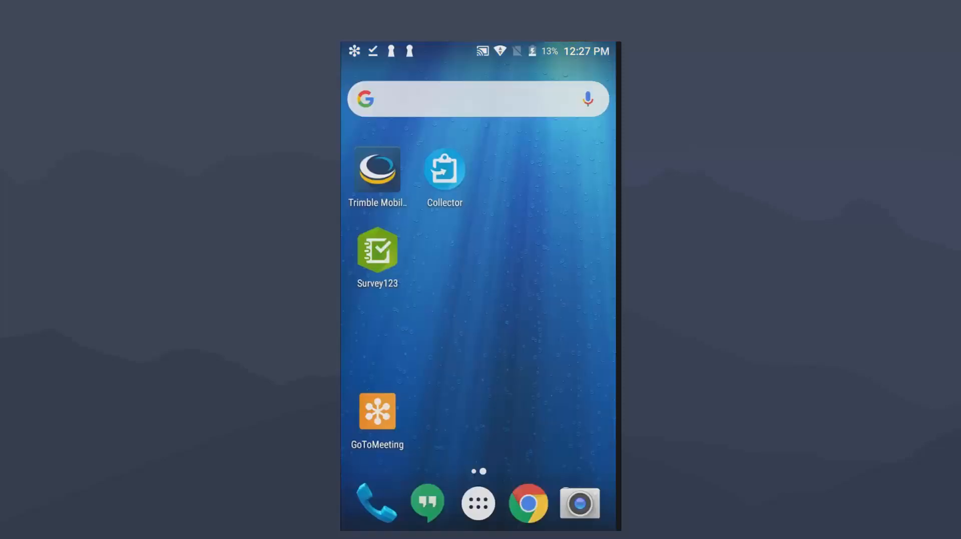
- Return to Trimble Mobile Manager from the home screen, back at the Geoid list
left_click(477, 503)
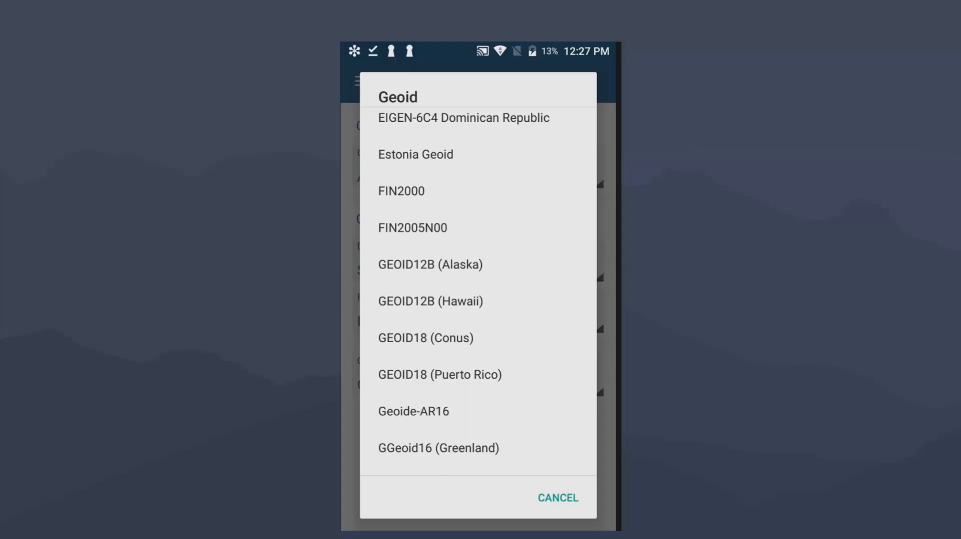
- Scroll the Geoid list down to reach GEOID18 (Conus) for the NAD83 (2011) frame
scroll("down", 3)
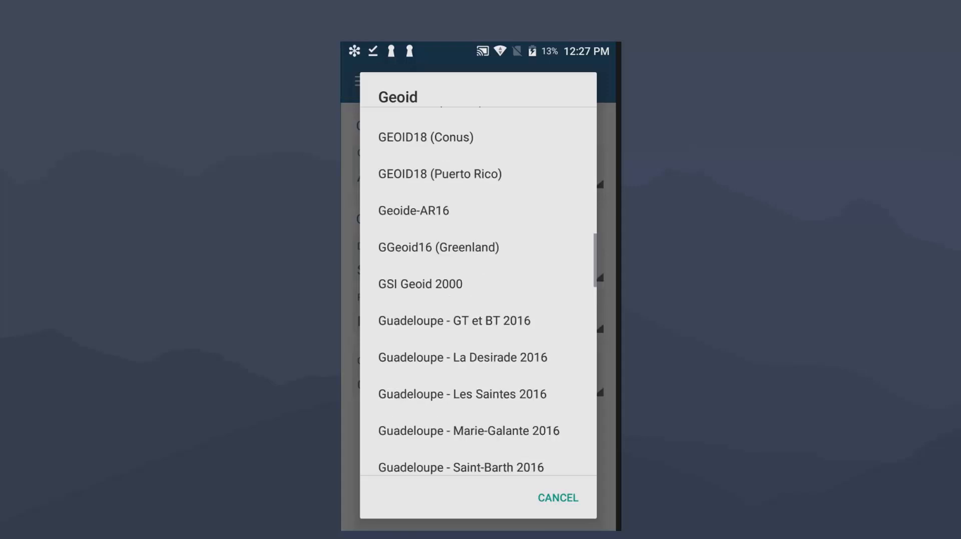
scroll("down", 3)
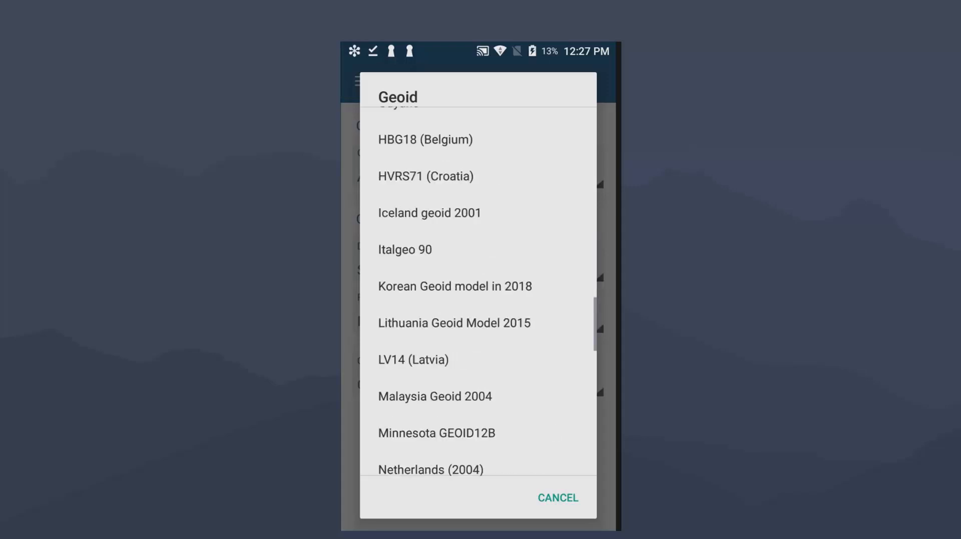
scroll("down", 3)
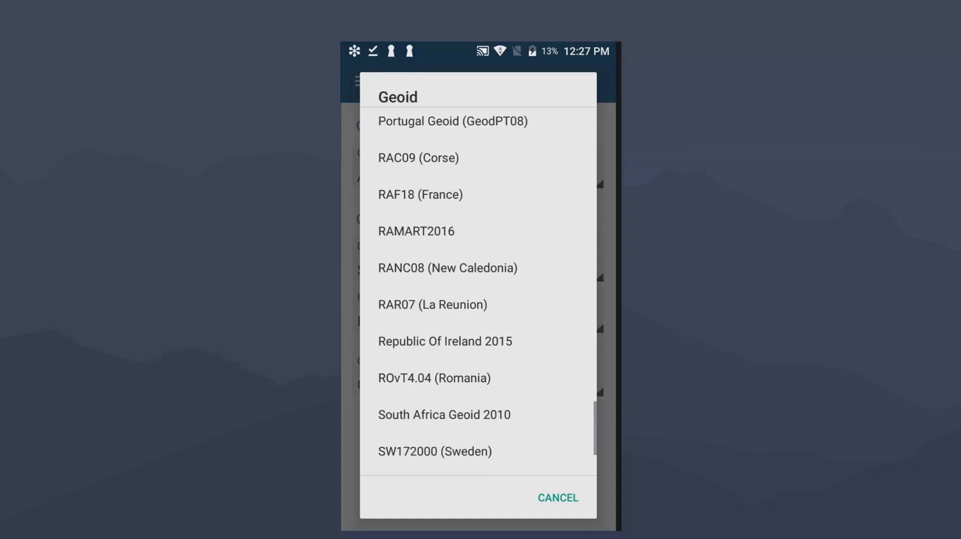
scroll("down", 3)
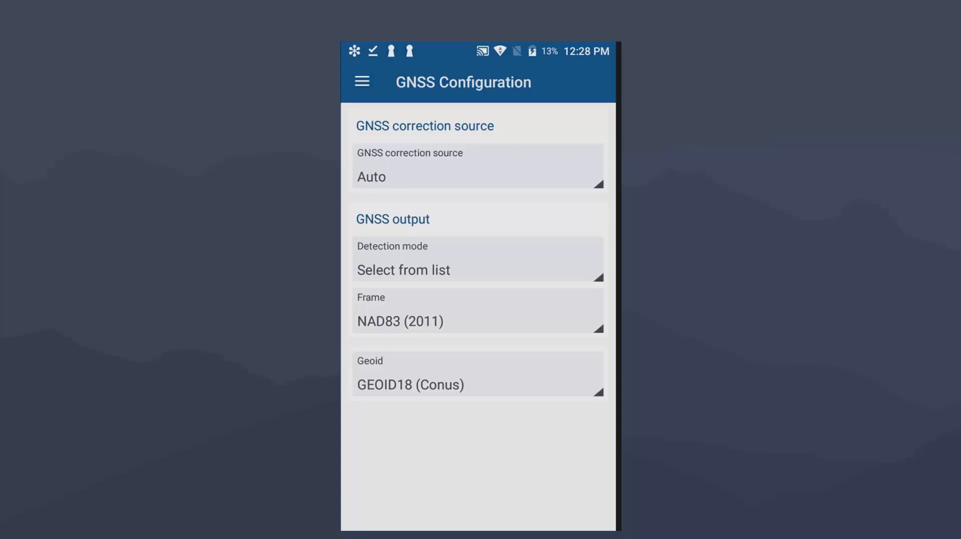
- Choose Custom local as the correction source and NTRIP as its protocol
left_click(477, 166)
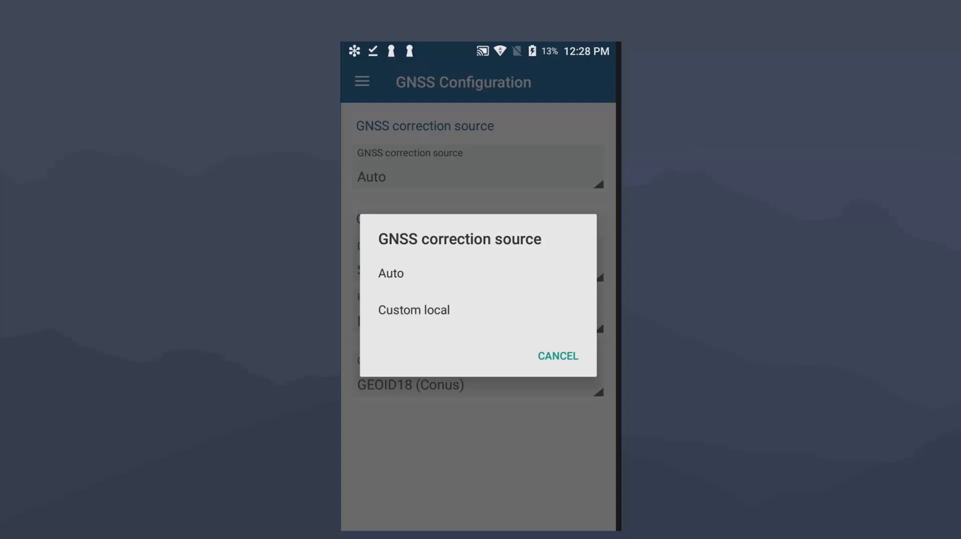
left_click(414, 309)
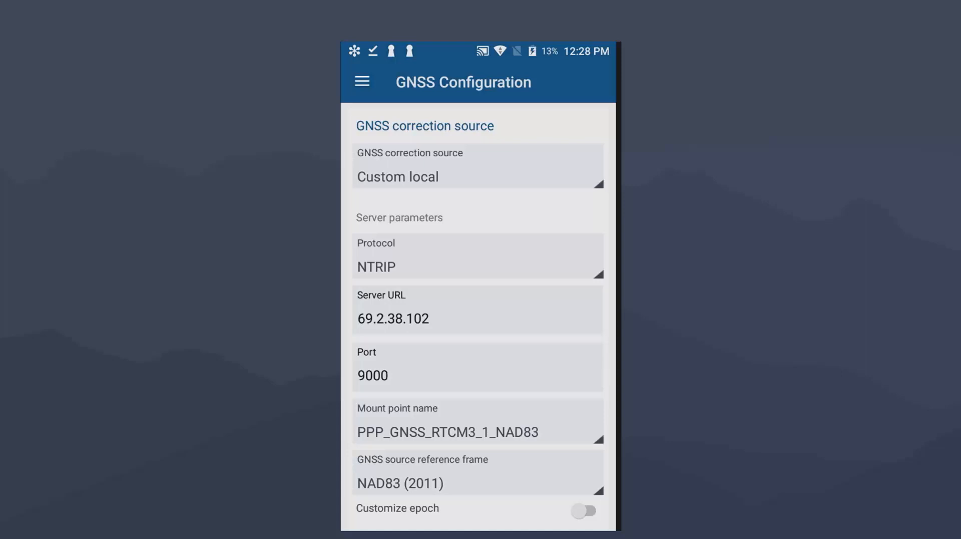
left_click(477, 256)
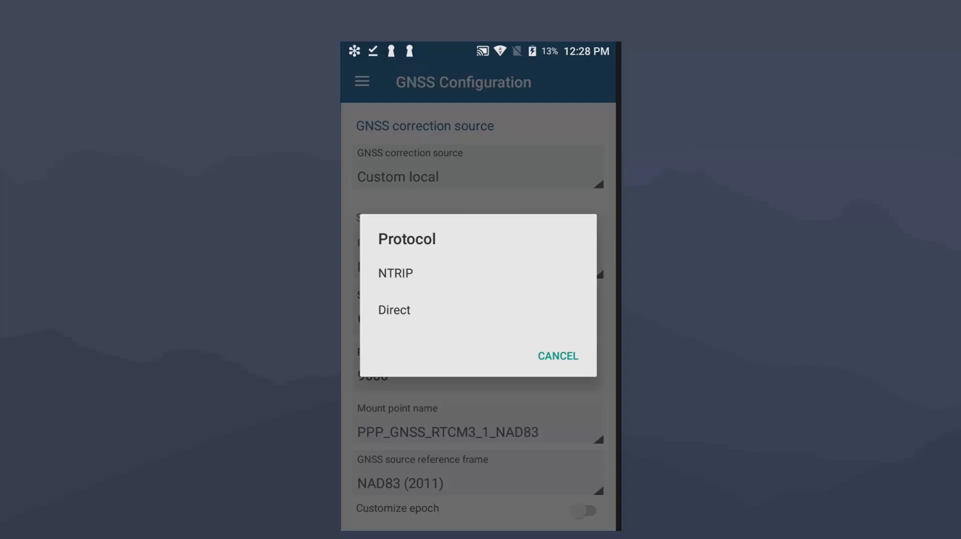
left_click(395, 273)
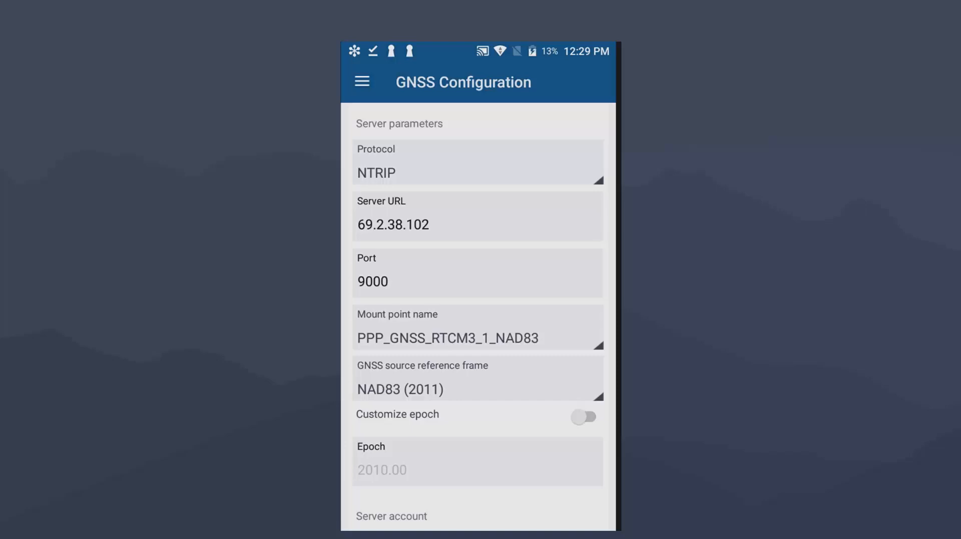
scroll("down", 3)
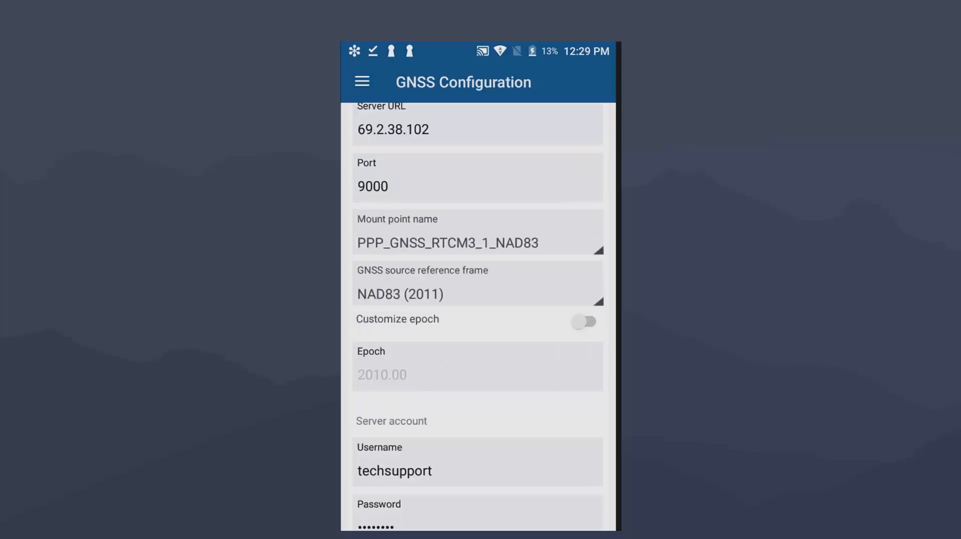
scroll("down", 3)
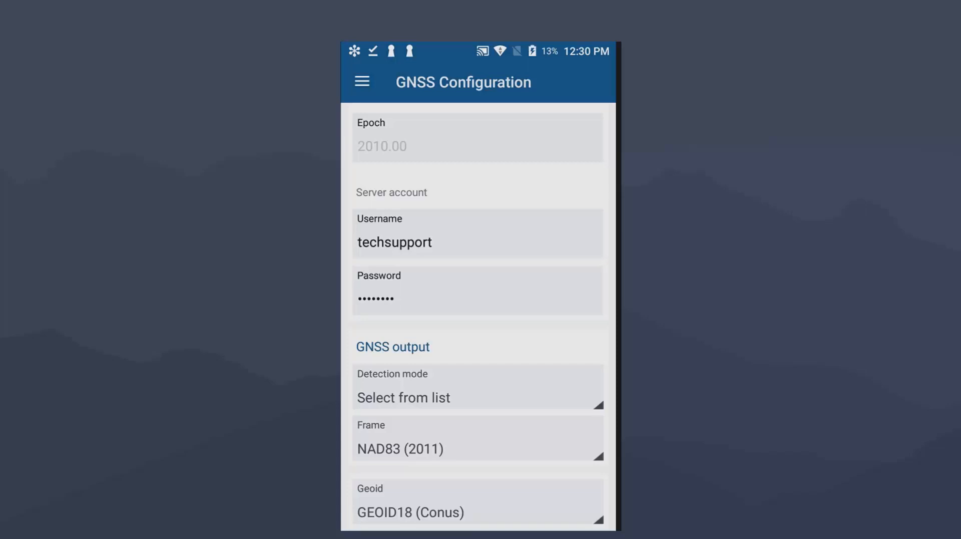
- Return to the Home page and switch on Connect to Integrated receiver
left_click(361, 81)
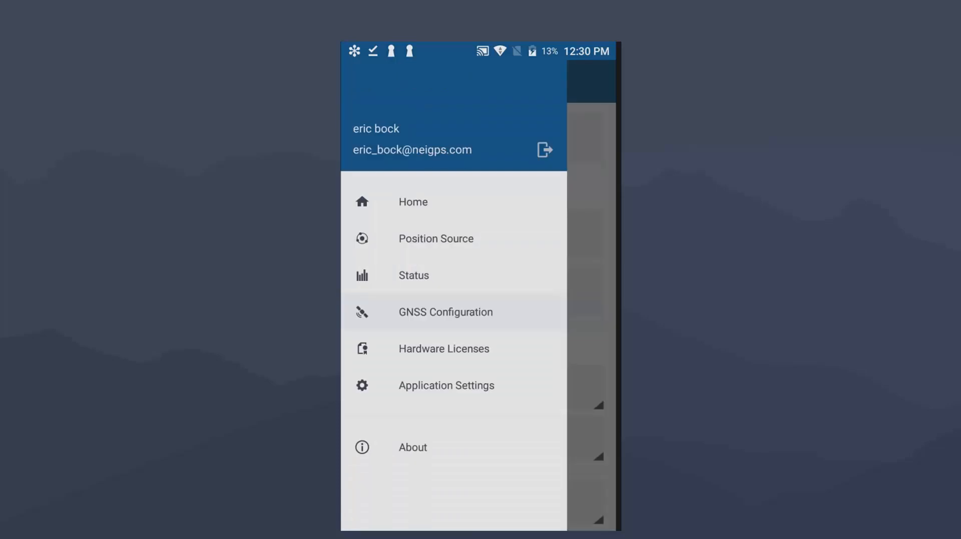
left_click(435, 238)
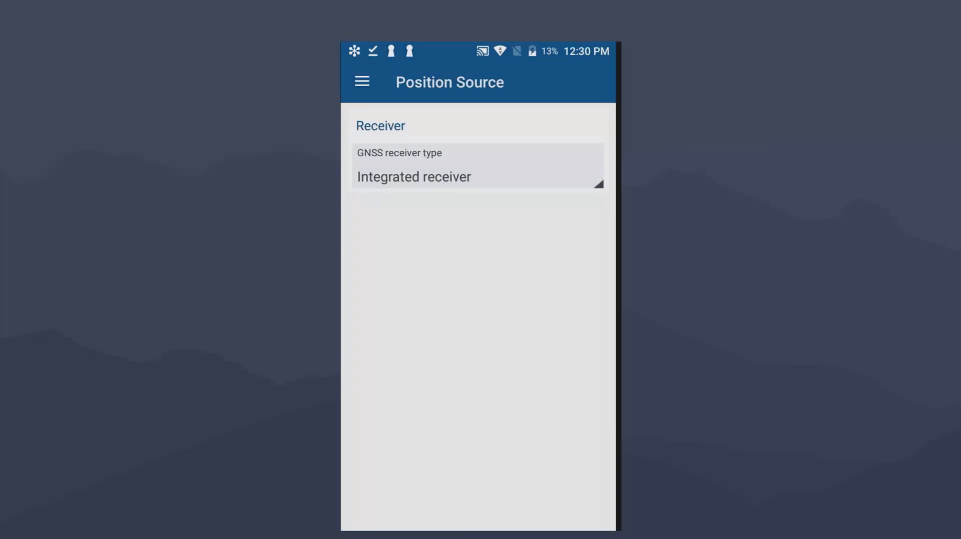
left_click(360, 81)
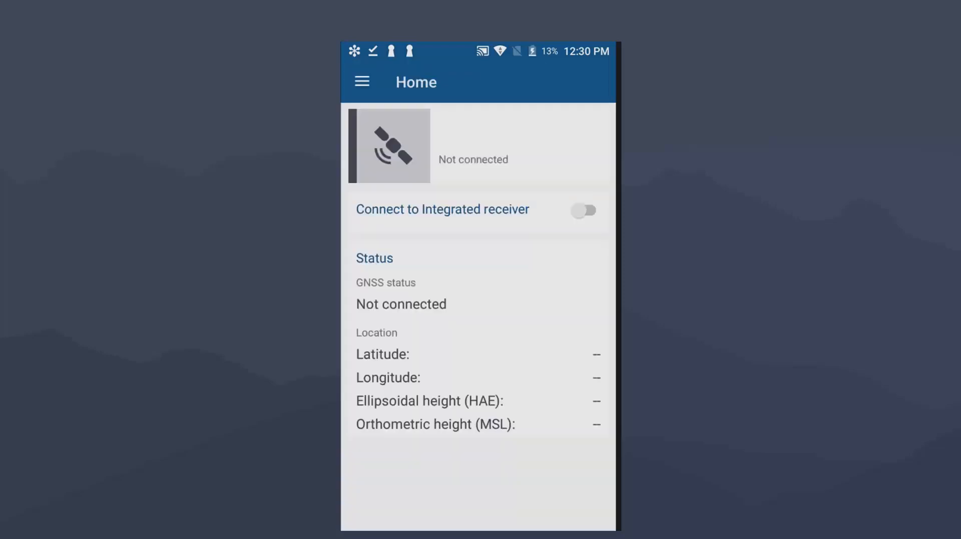
left_click(584, 211)
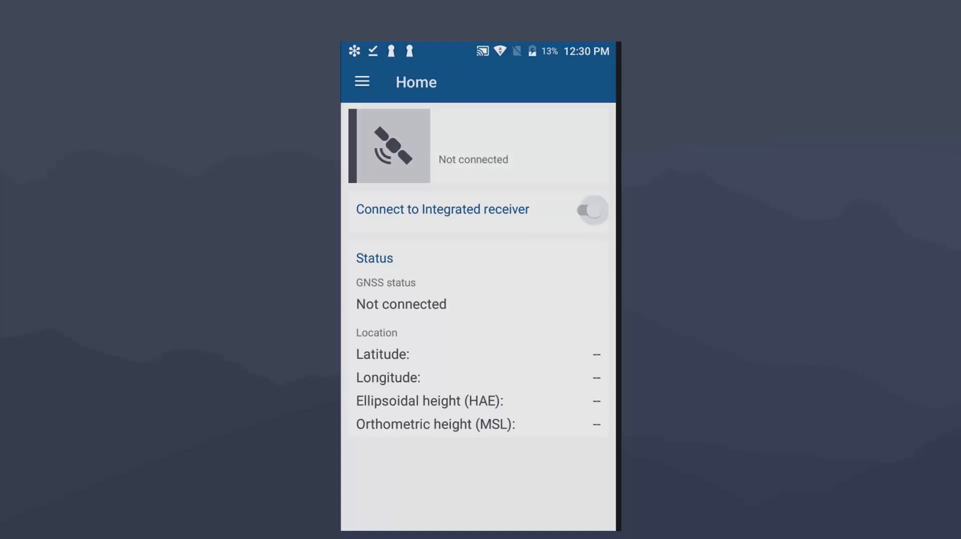
- Check the GNSS Status page showing waiting for GPS, then exit to the Android home screen
left_click(591, 209)
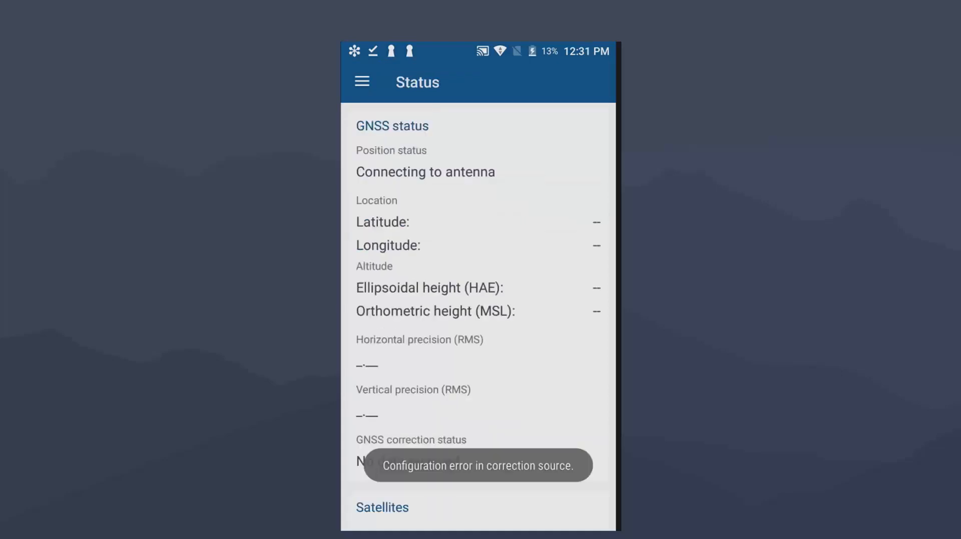
left_click(362, 81)
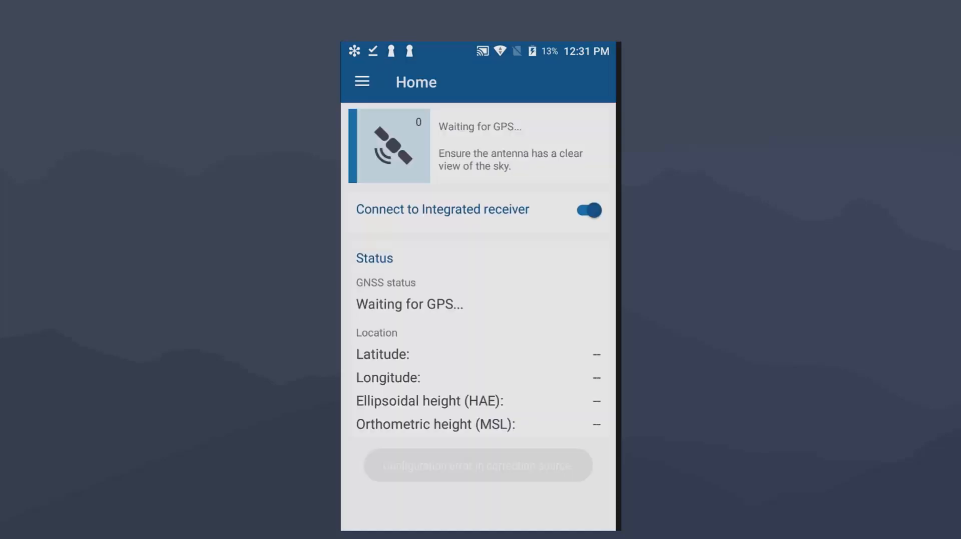
left_click(587, 210)
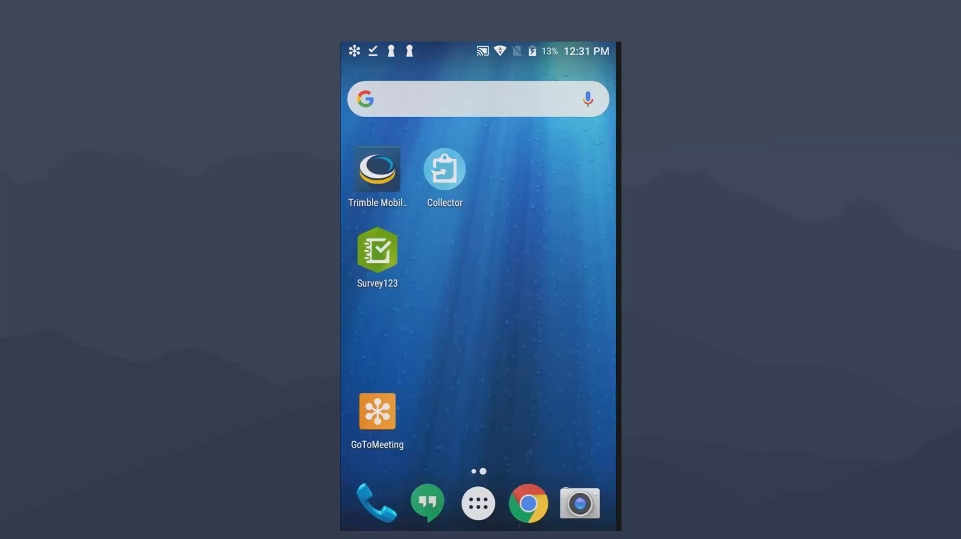
- Launch Collector and reach the Location providers list showing the connected Integrated provider
left_click(444, 169)
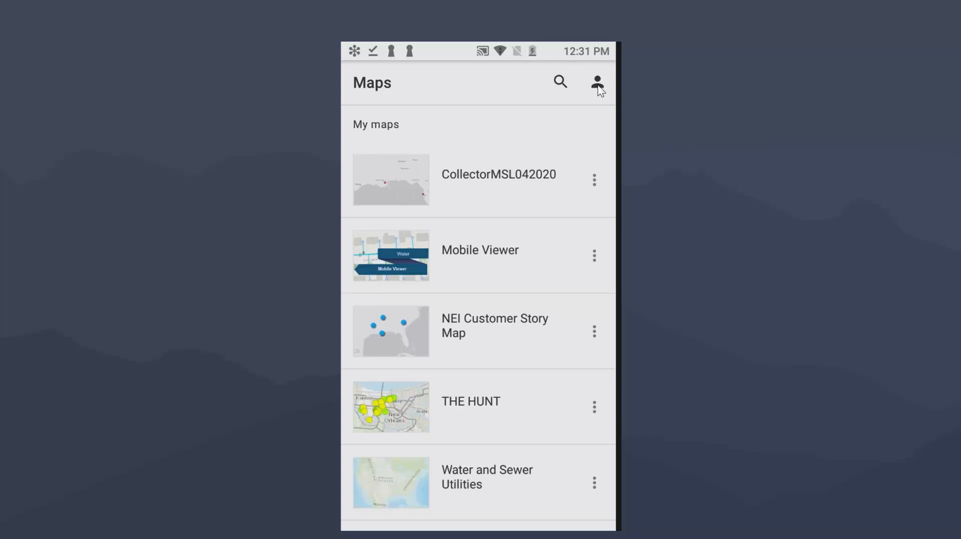
mouse_move(598, 86)
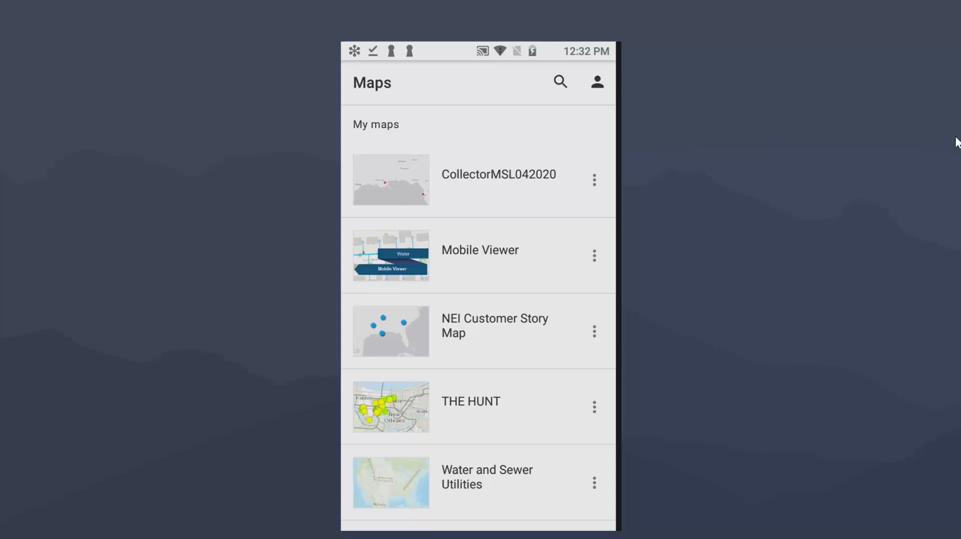
left_click(597, 82)
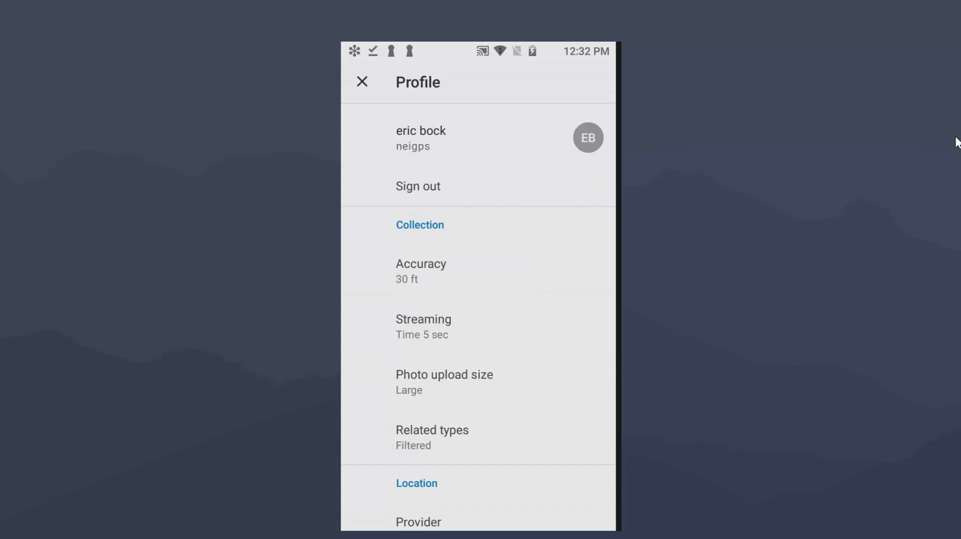
scroll("down", 3)
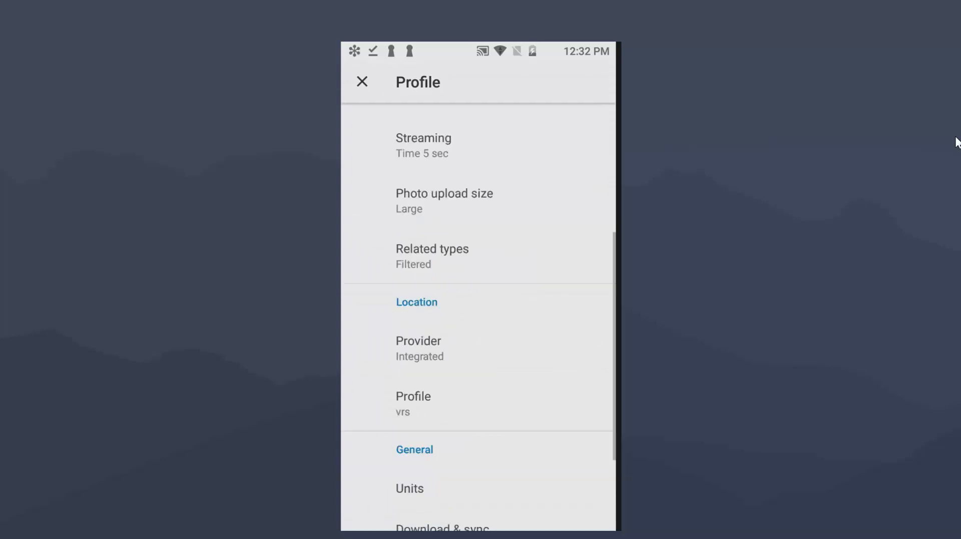
left_click(418, 347)
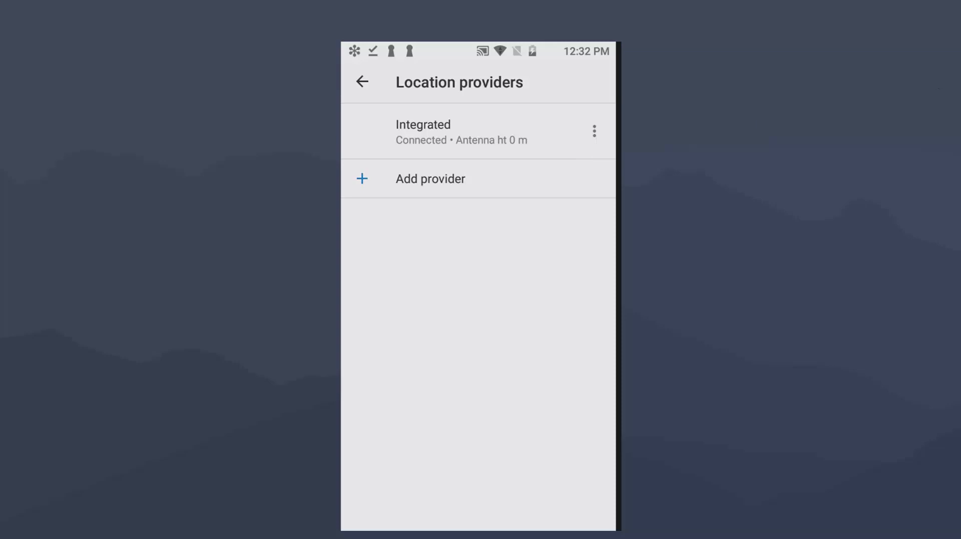
- Set the Integrated provider's antenna height to 1.3 m in its Details and return to profile settings
left_click(593, 130)
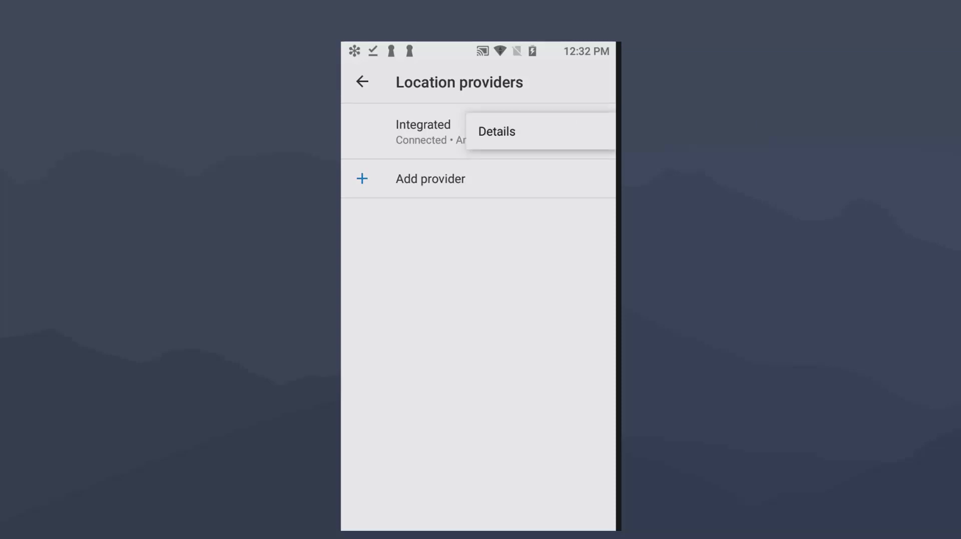
left_click(497, 132)
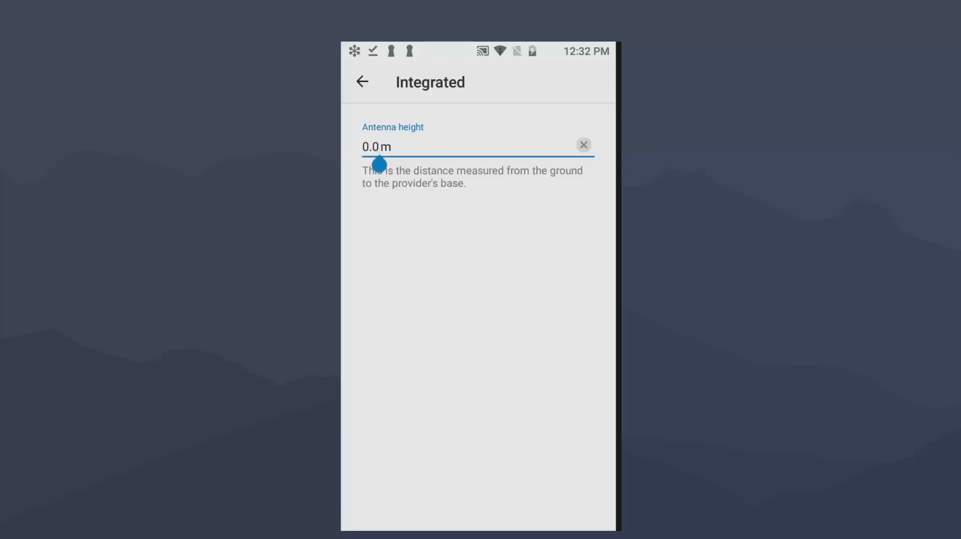
type("1.3")
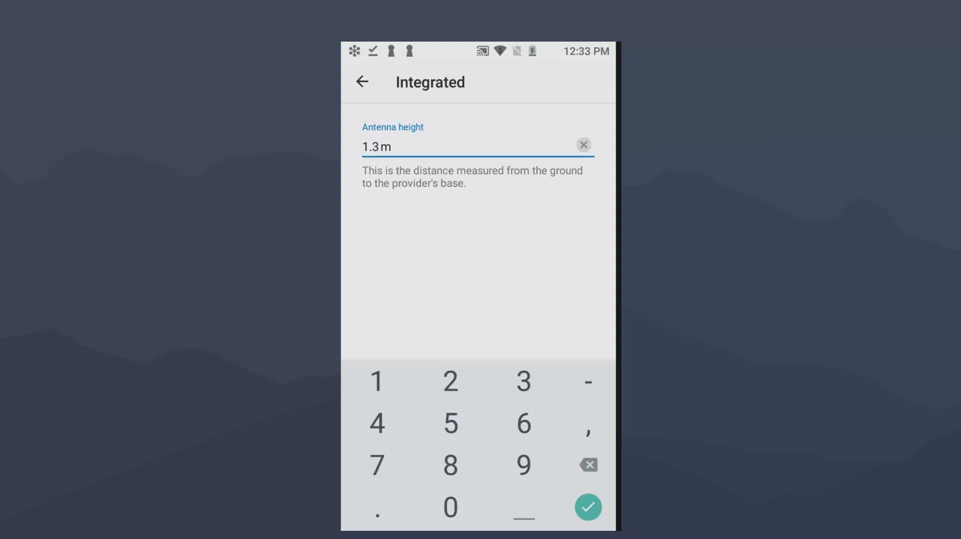
left_click(587, 506)
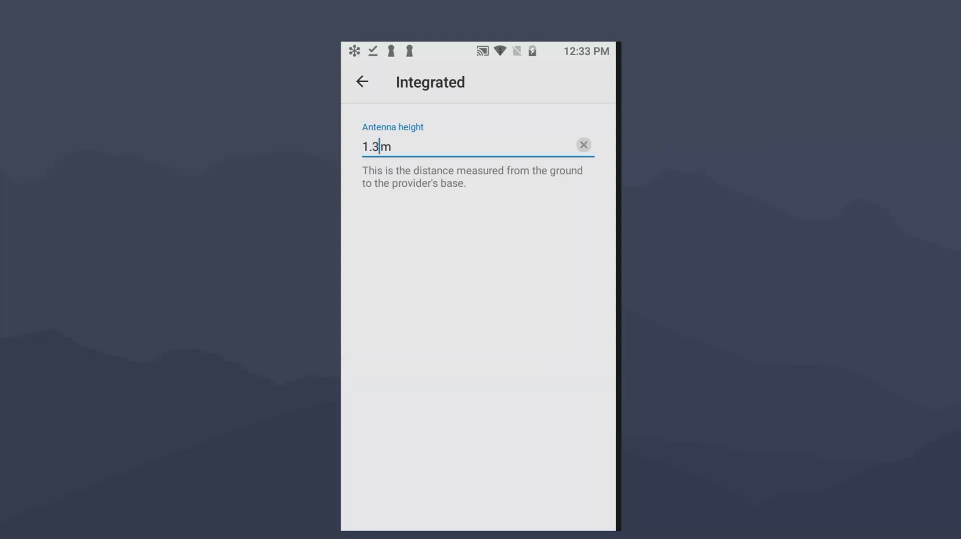
left_click(361, 82)
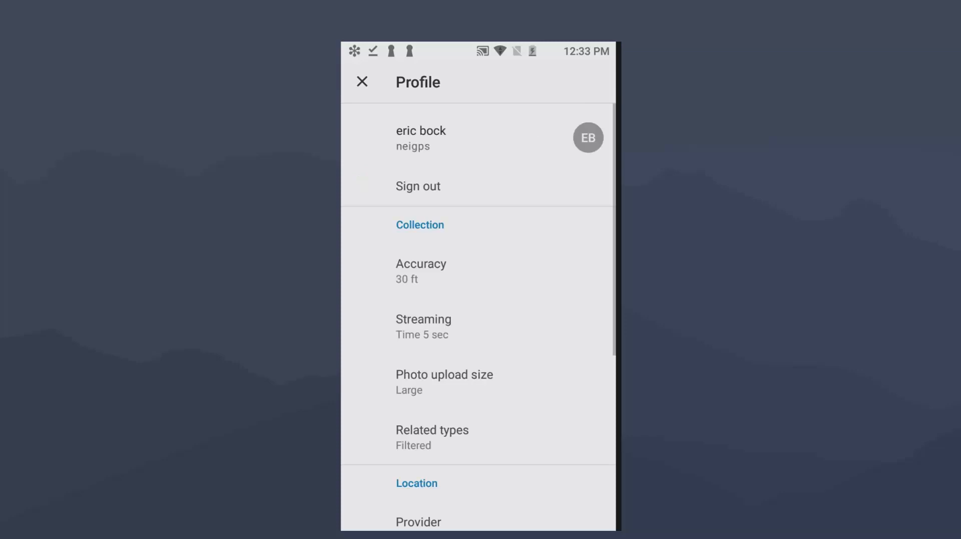
- View the Details of the current vrs location profile from the Location profiles list
scroll("down", 3)
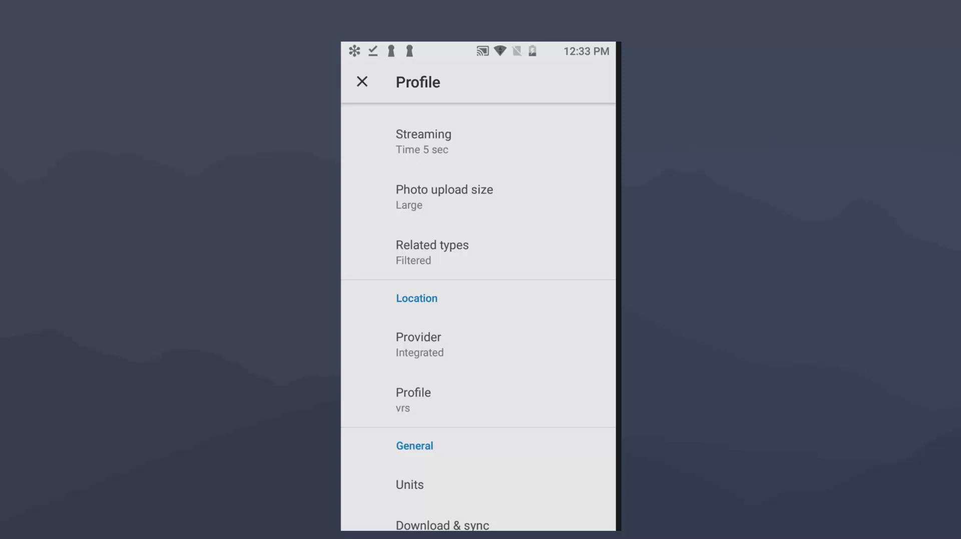
left_click(412, 398)
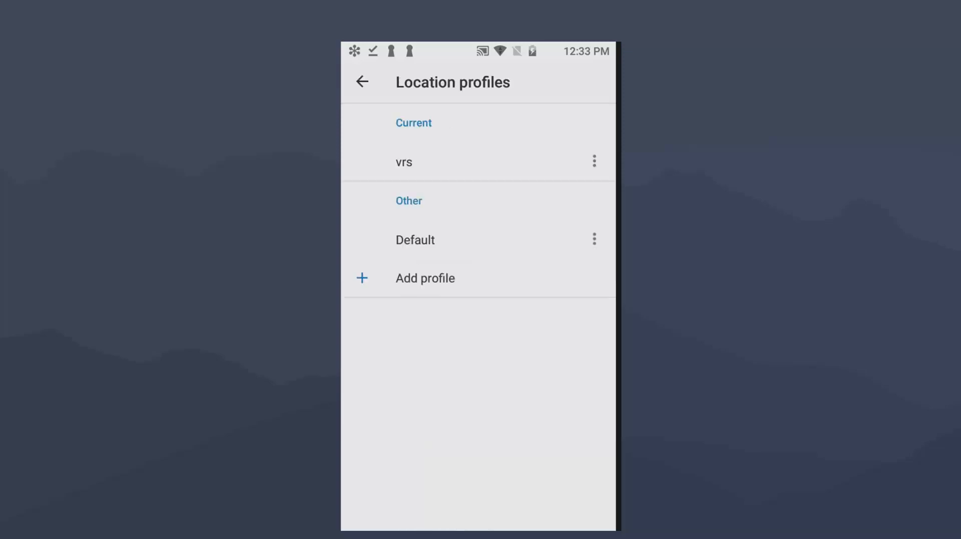
left_click(592, 161)
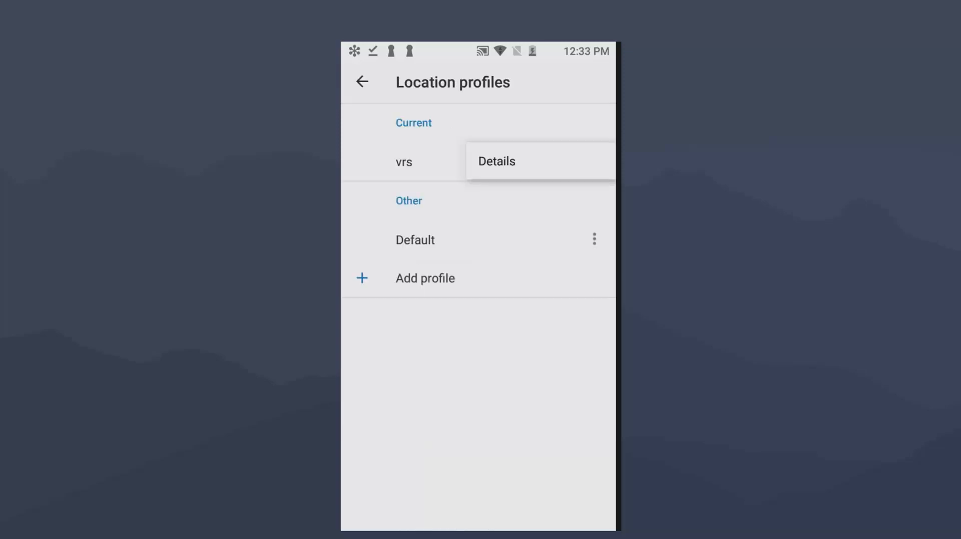
left_click(497, 161)
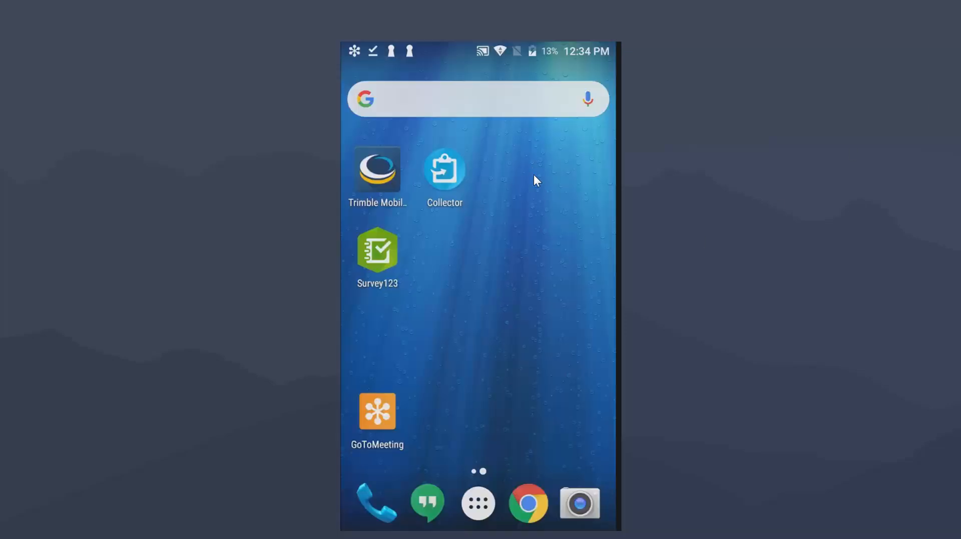
mouse_move(541, 187)
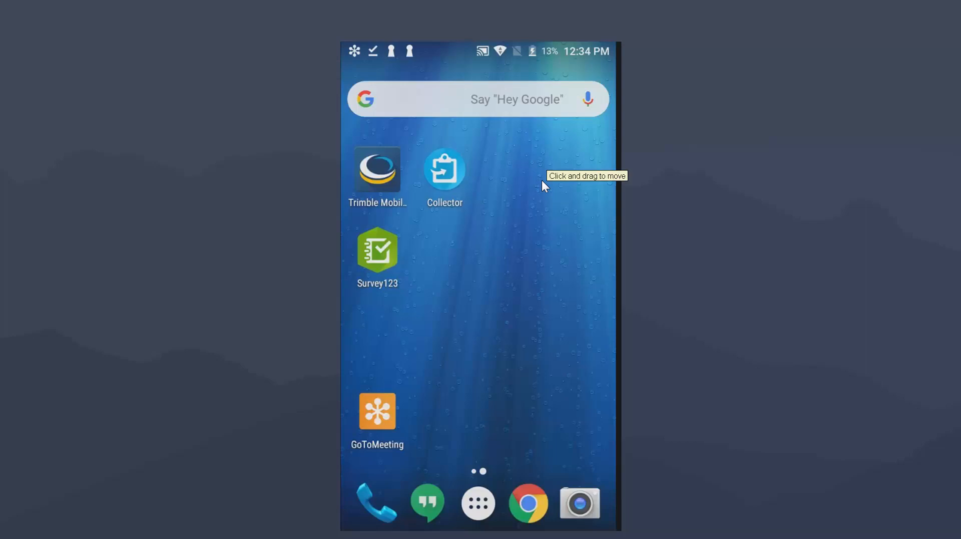